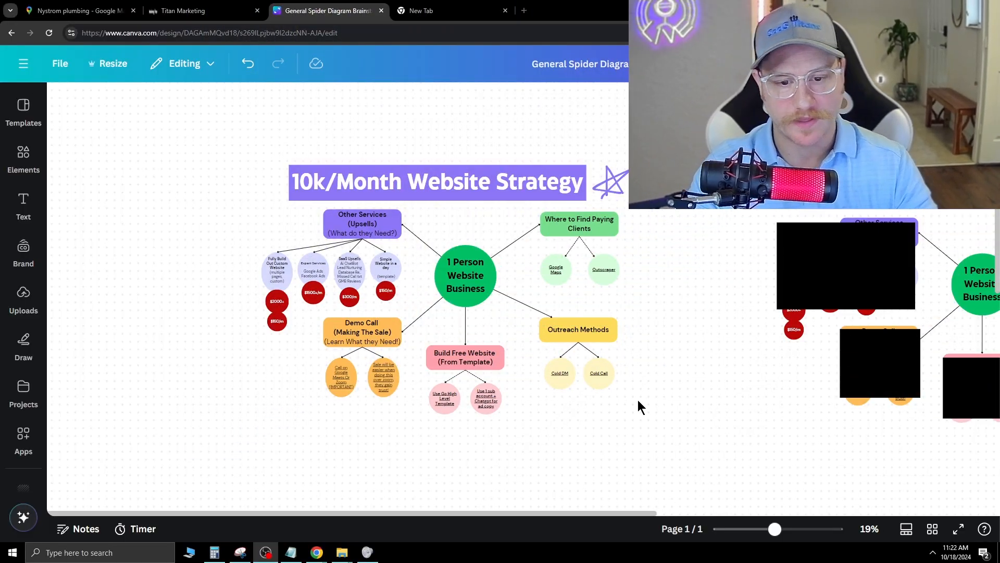
# Step: Rerun the plumbing search in the Google Maps tab
pyautogui.click(485, 398)
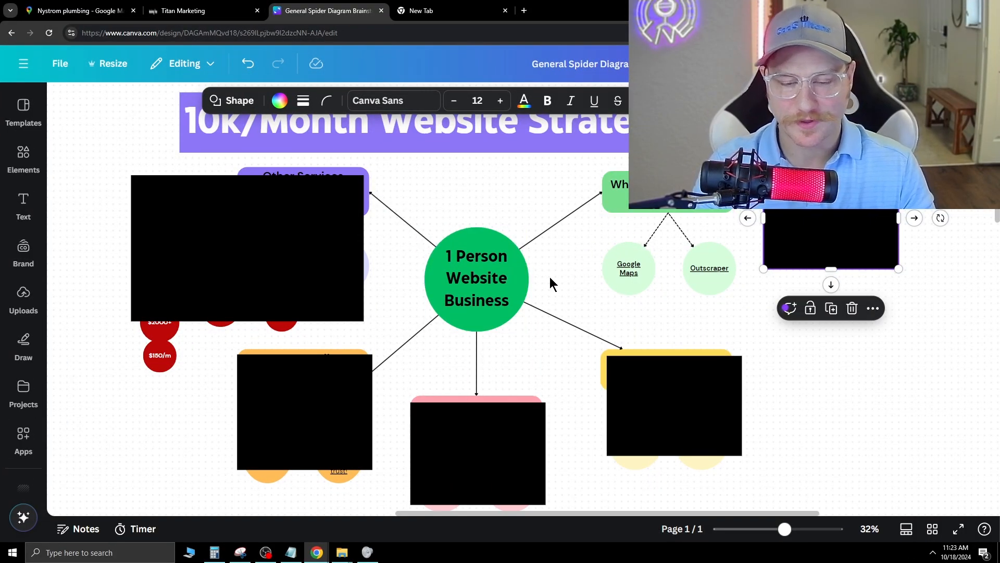
pyautogui.click(476, 278)
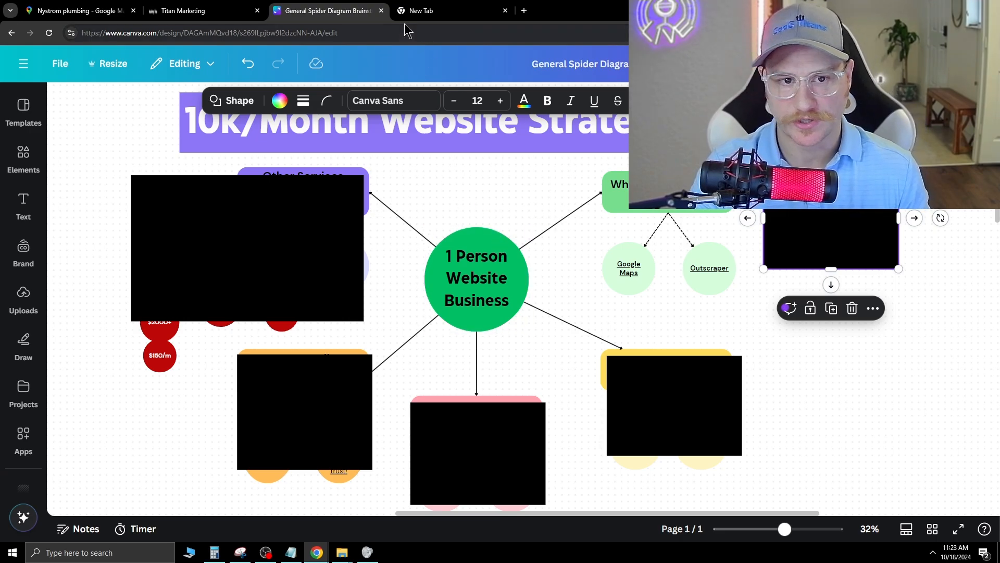
pyautogui.click(76, 11)
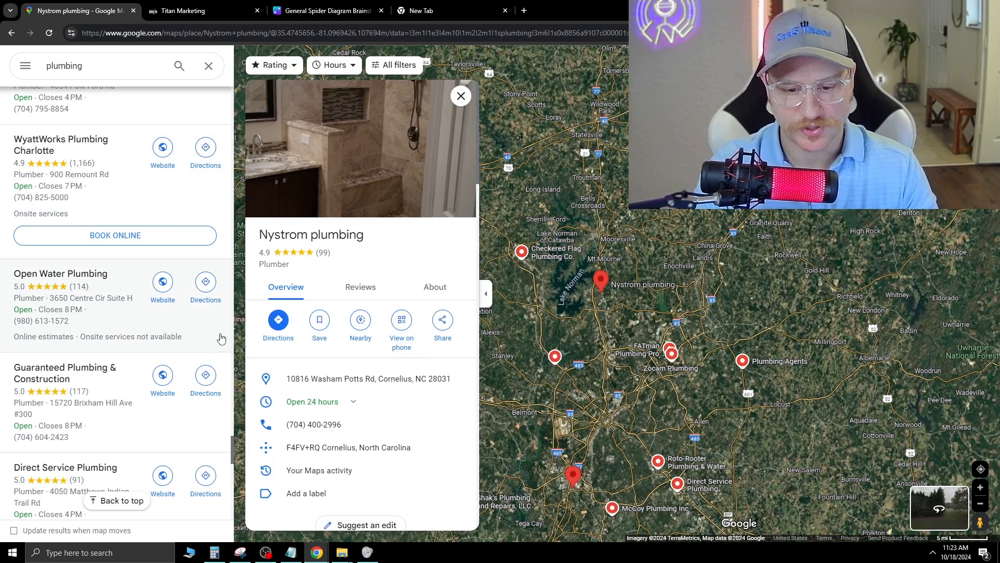
pyautogui.click(83, 65)
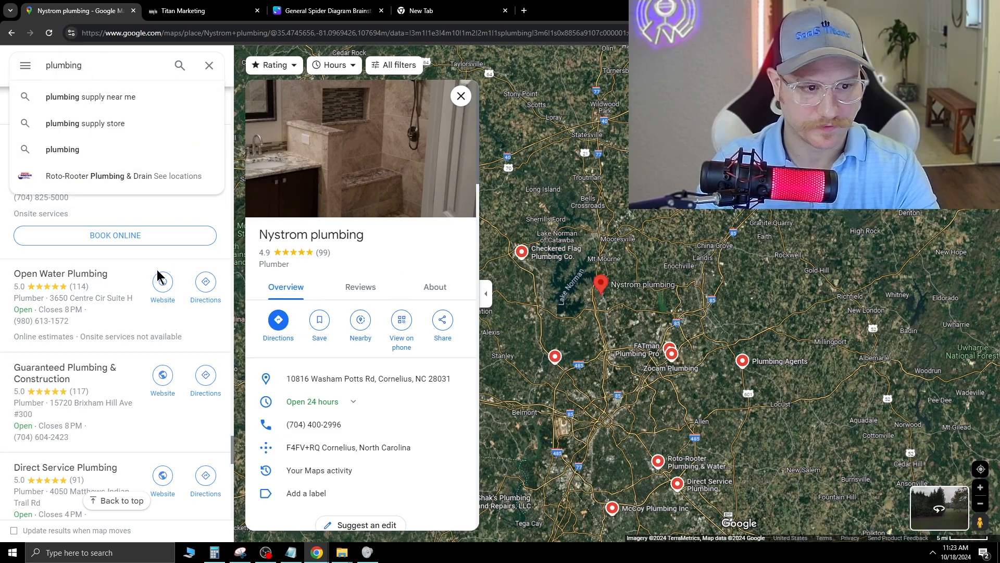
pyautogui.click(460, 96)
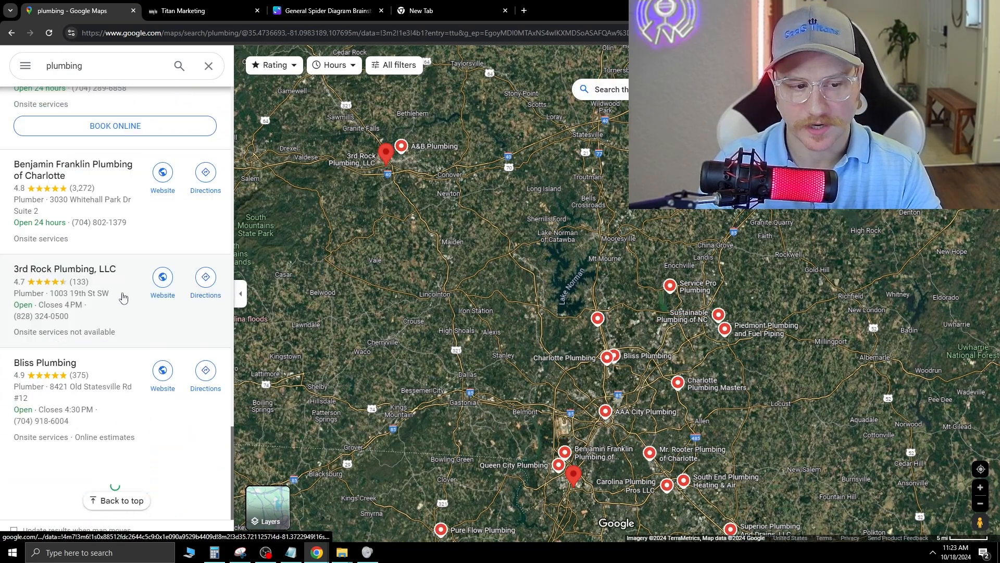
# Step: Scroll the results and view the Towhead Plumbing LLC and Buckner Plumbing & Heating Inc listings
pyautogui.scroll(-3)
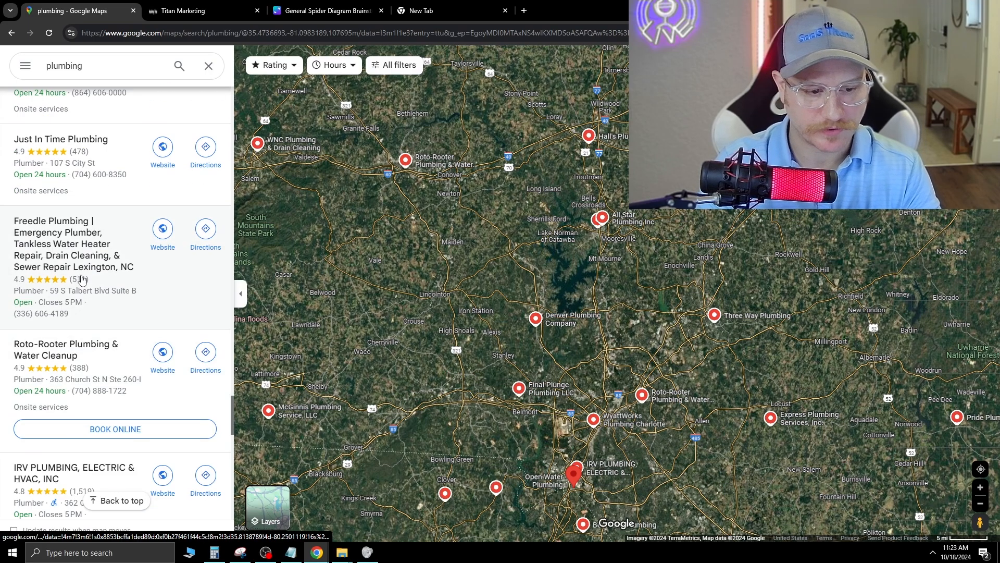
pyautogui.scroll(-3)
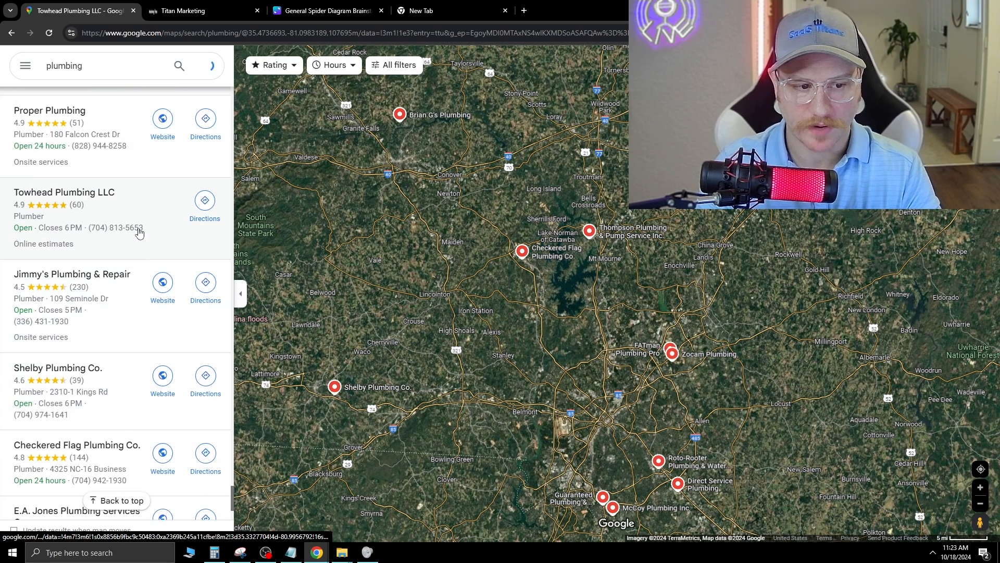
pyautogui.click(64, 193)
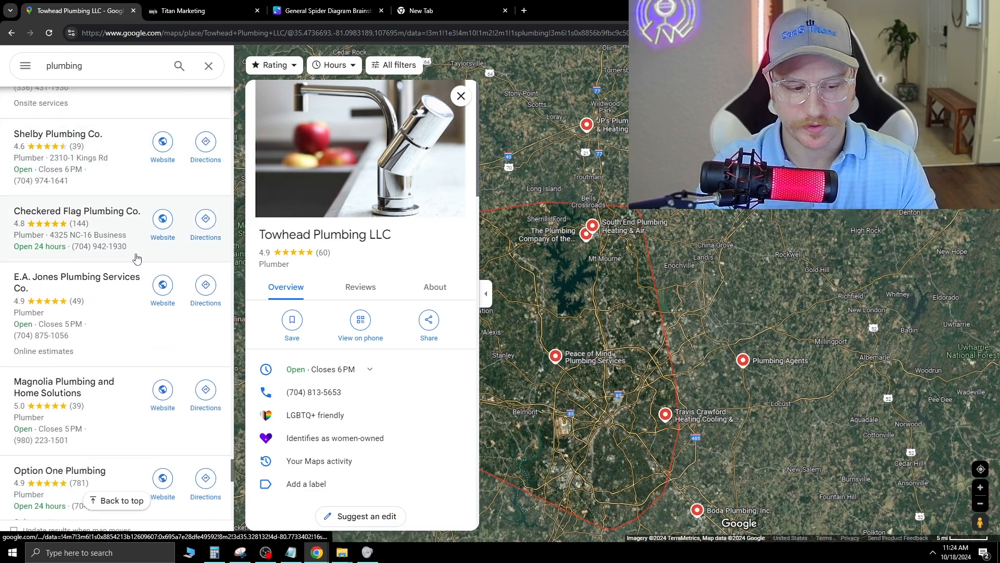
pyautogui.click(82, 315)
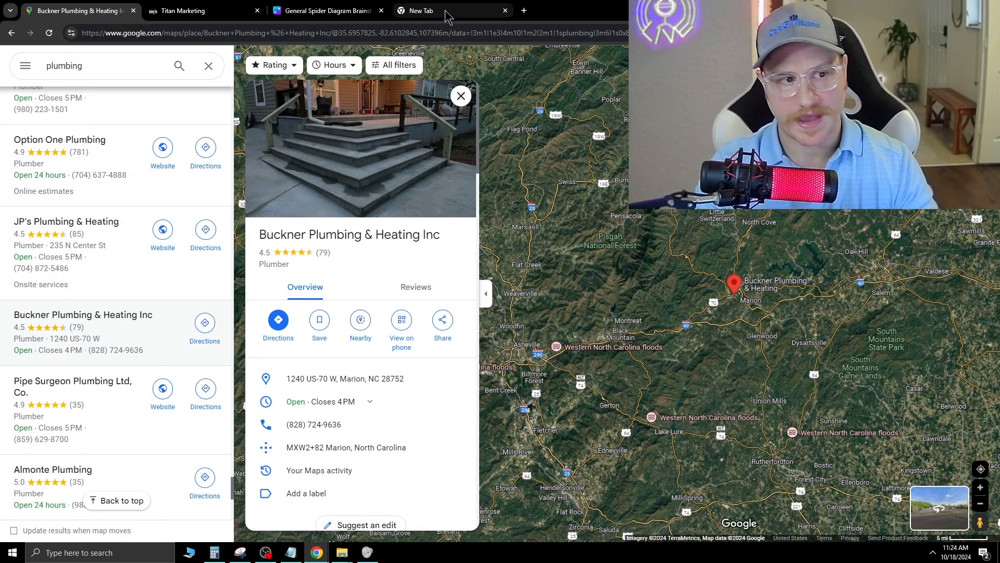
pyautogui.click(452, 11)
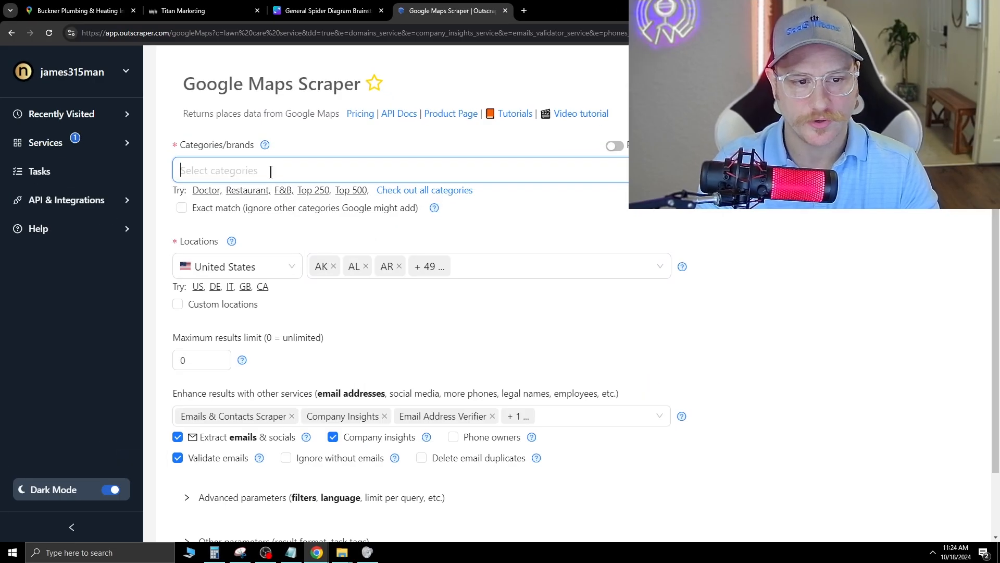
# Step: Set the scraper category to plumbing and the location to AZ only
pyautogui.write('plumbing')
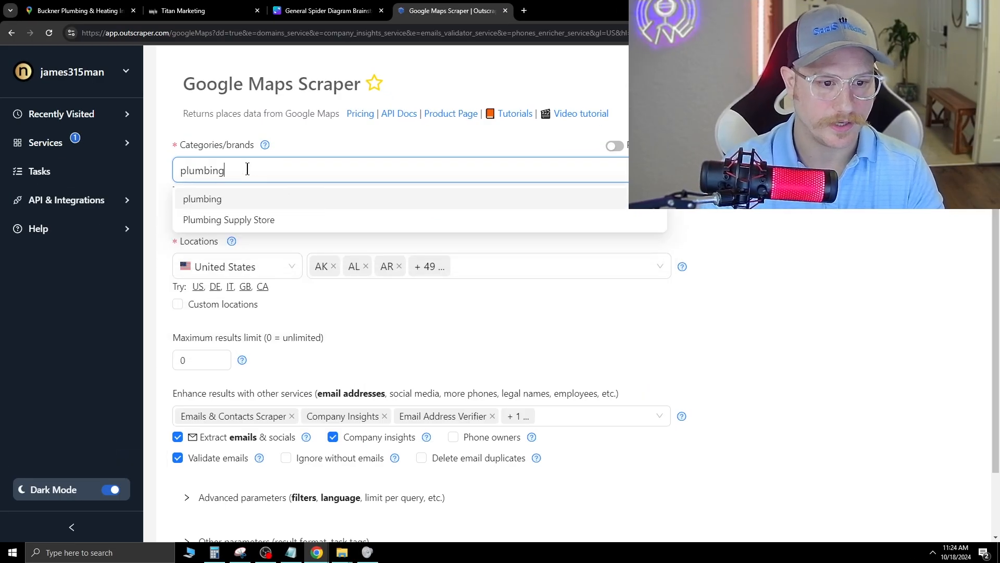
pyautogui.click(202, 199)
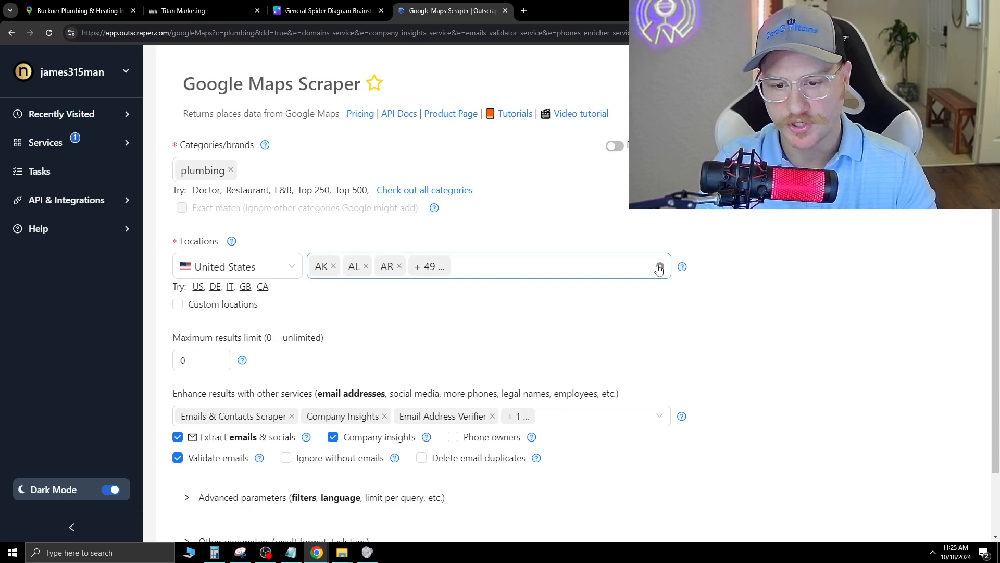
pyautogui.click(659, 266)
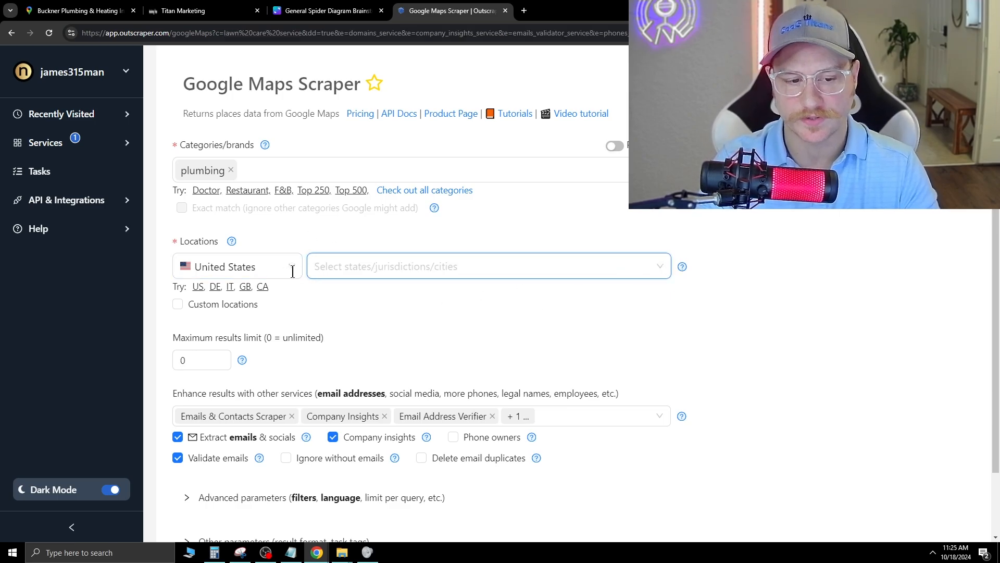
pyautogui.click(488, 266)
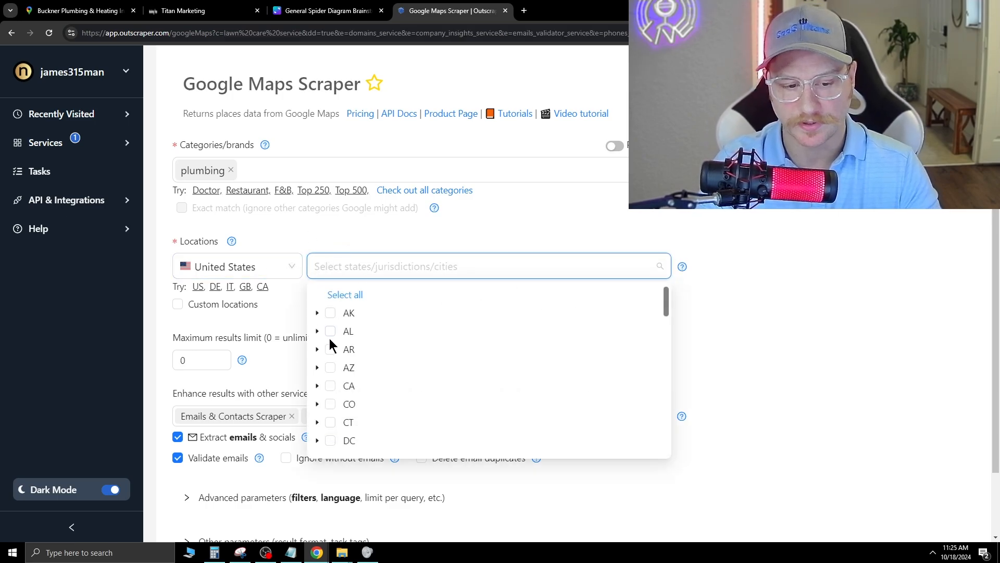
pyautogui.click(330, 367)
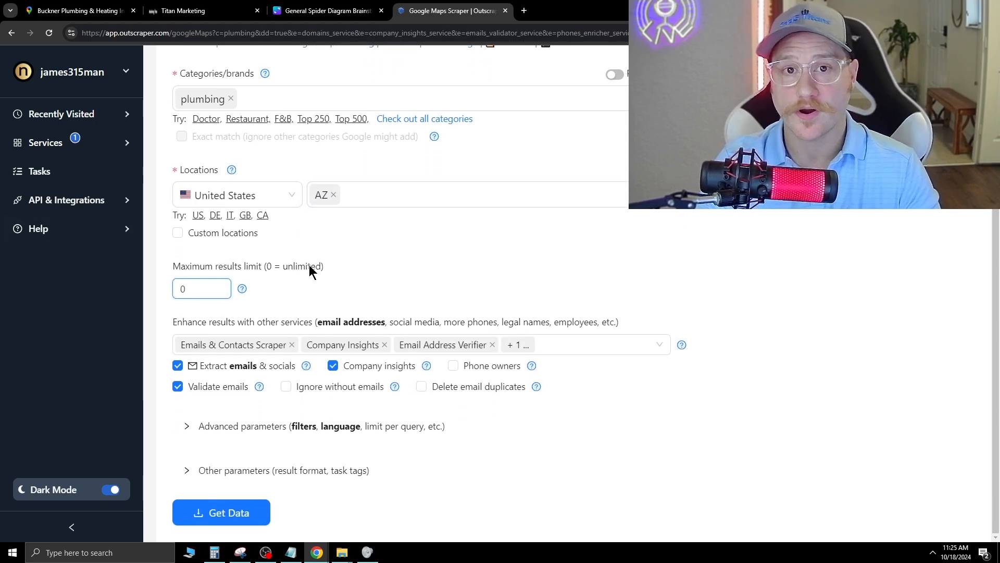
# Step: Limit results to 5000 and remove the Phone Numbers Enricher service
pyautogui.click(201, 288)
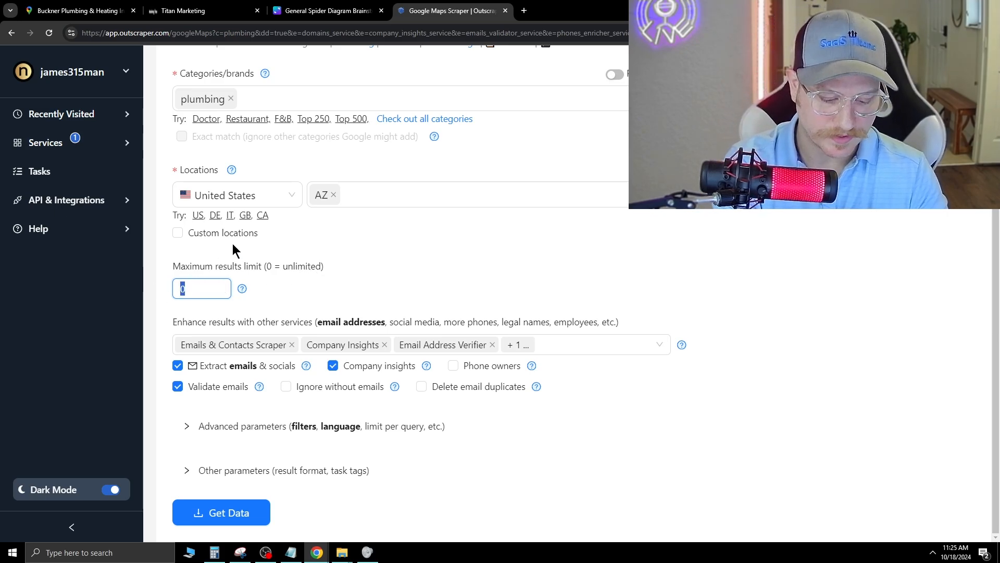
pyautogui.write('5000')
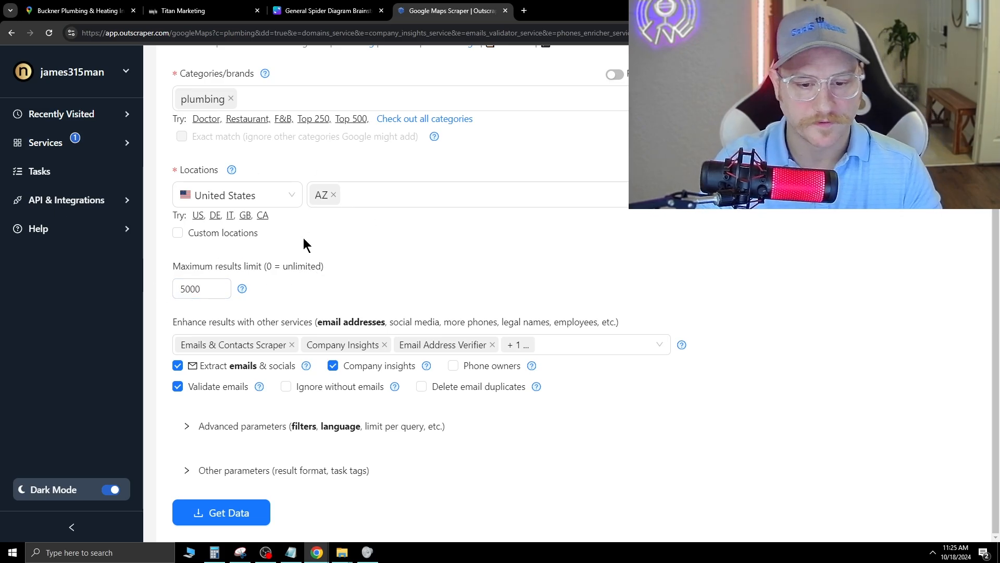
pyautogui.click(574, 344)
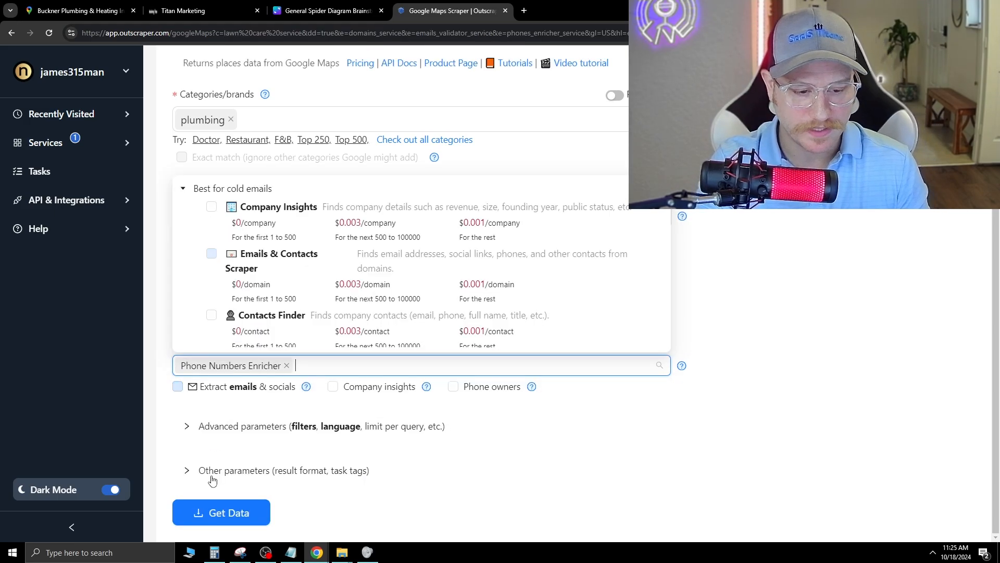
pyautogui.click(211, 285)
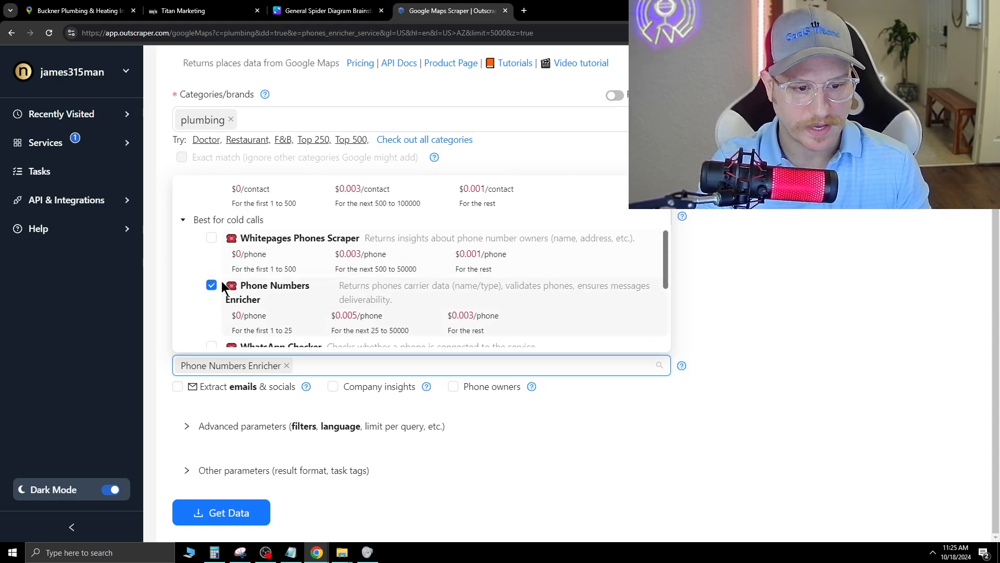
pyautogui.click(211, 285)
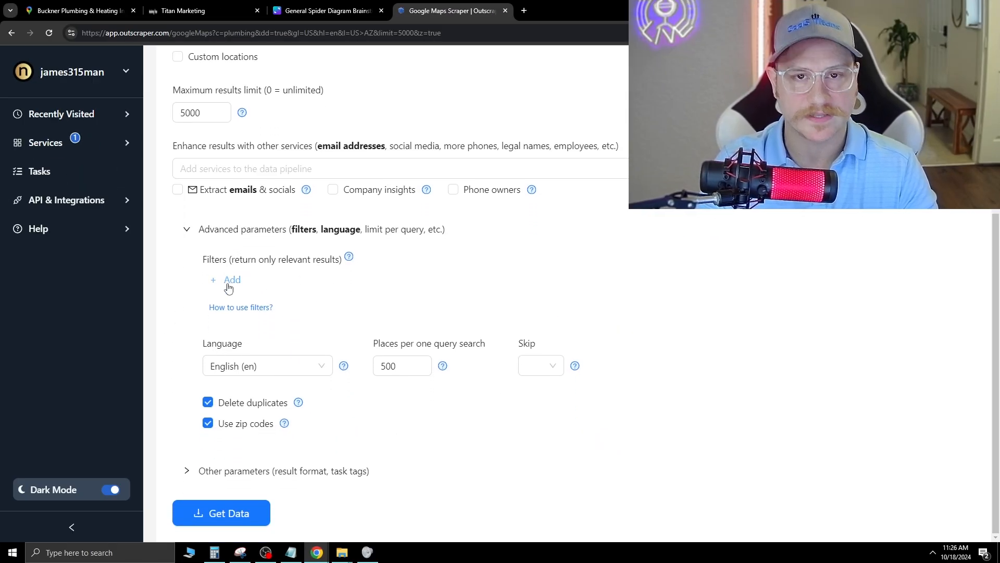
pyautogui.moveTo(230, 284)
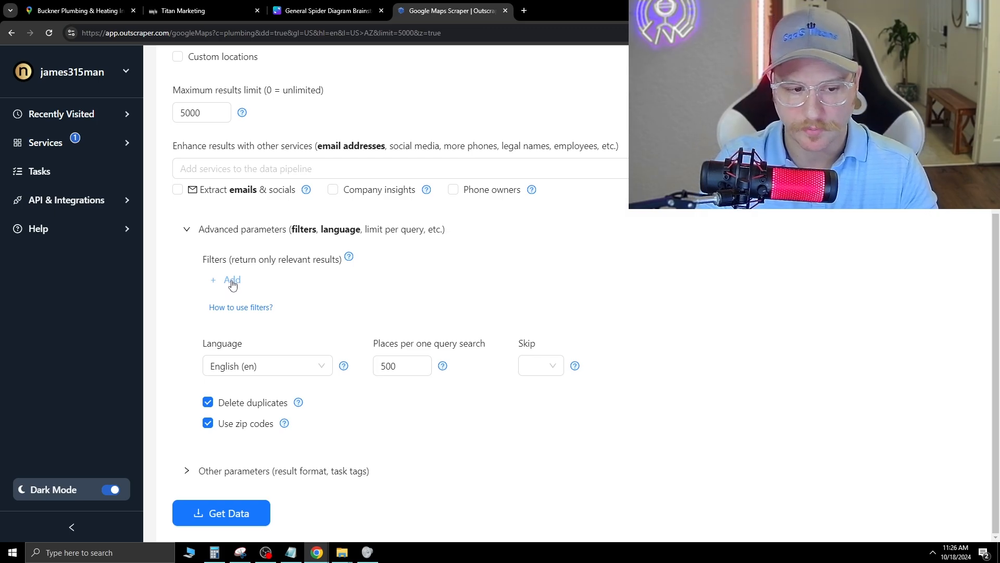
# Step: Add a 'site is blank' filter and submit the scrape to see the ~$13.5 estimate
pyautogui.click(232, 280)
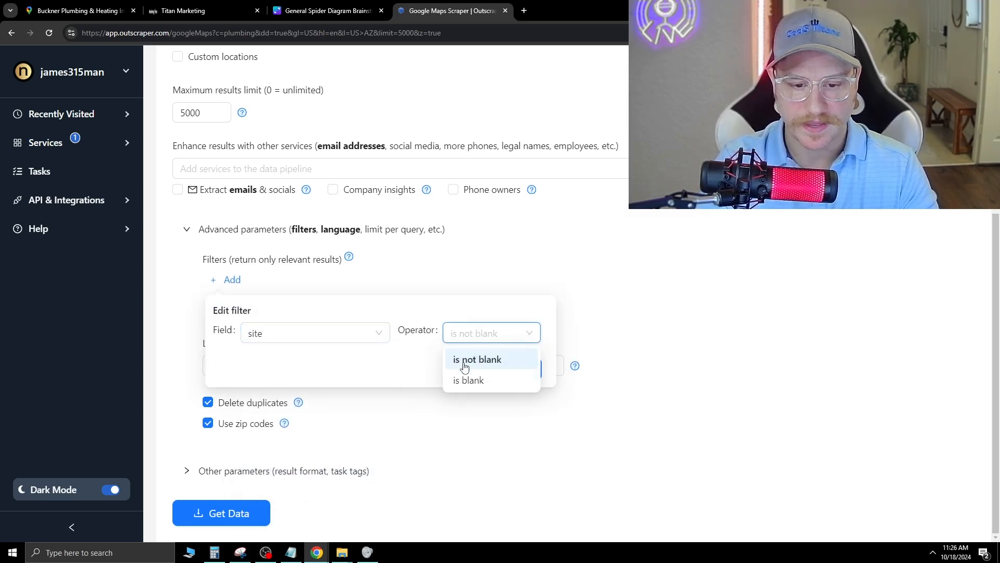
pyautogui.click(468, 379)
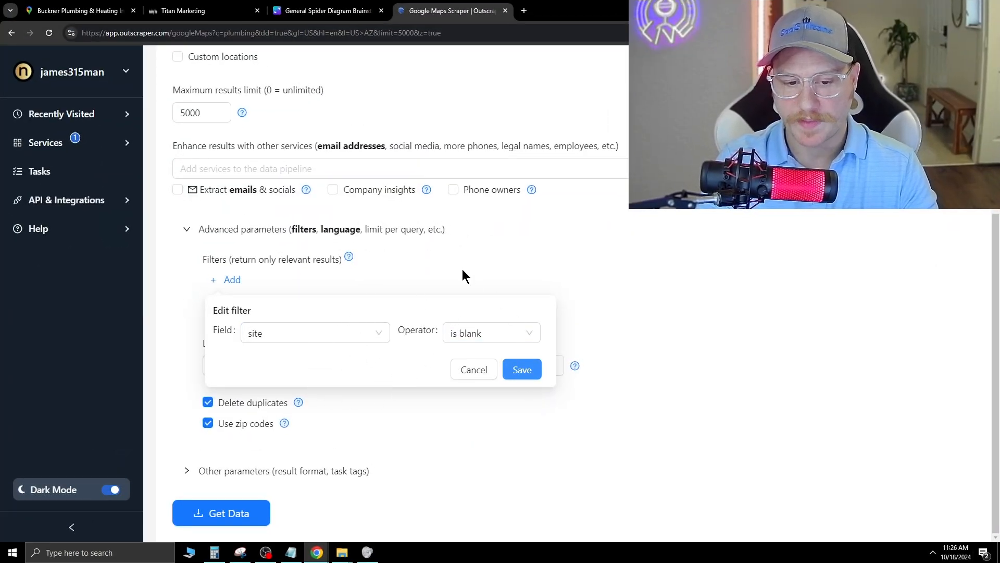
pyautogui.click(521, 369)
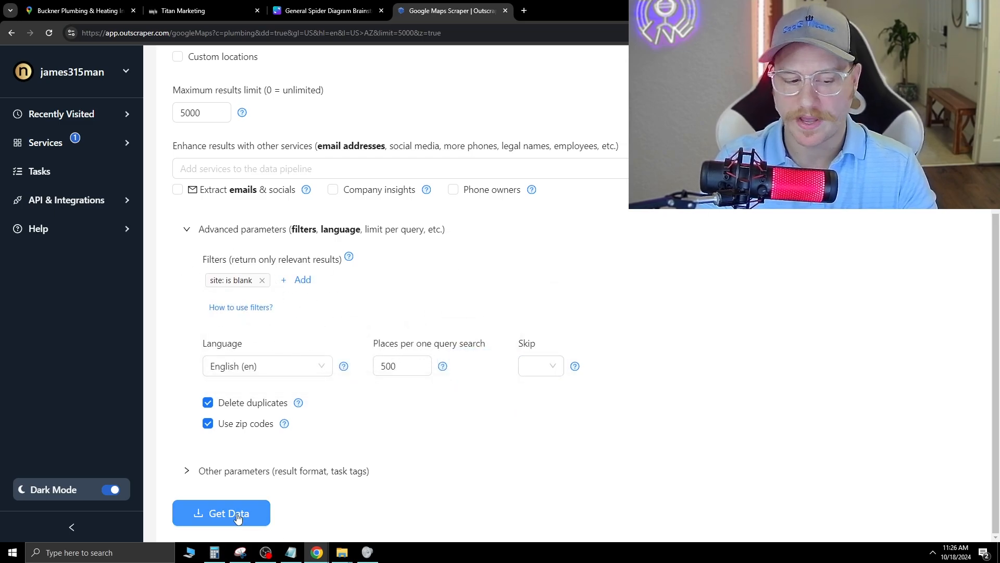
pyautogui.click(221, 512)
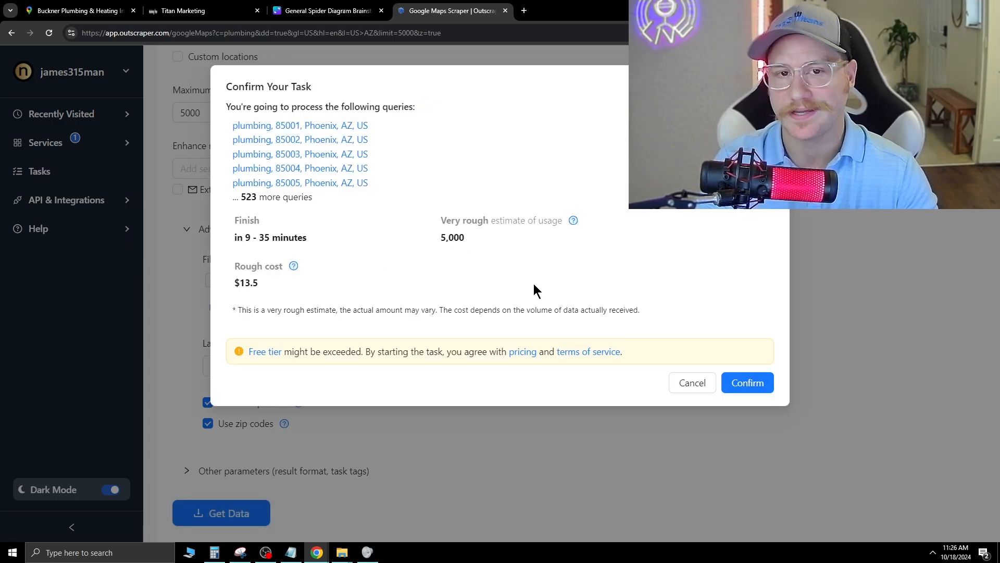
pyautogui.click(325, 11)
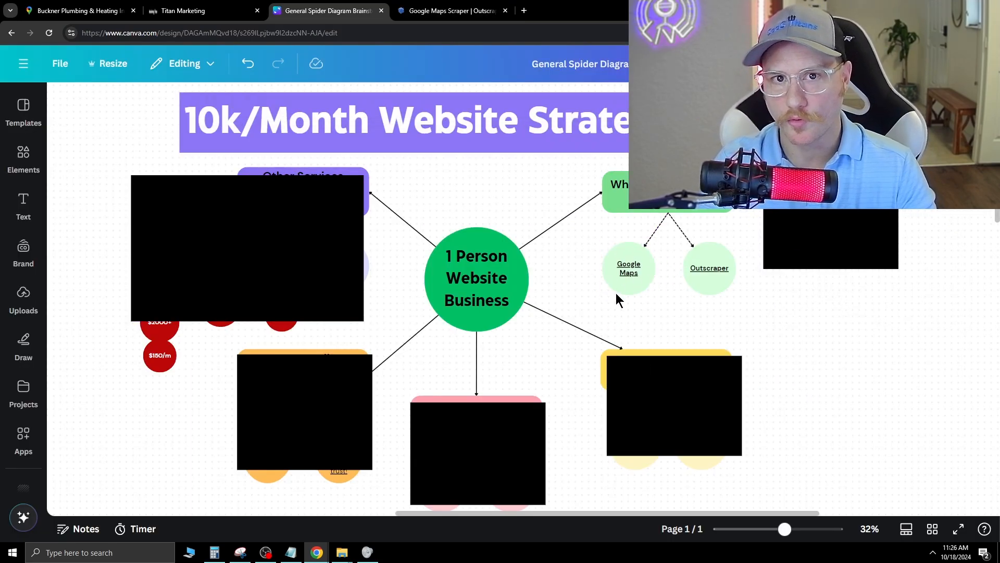
# Step: Review the Outreach Methods (Cold DM, Cold Call) and Build Free Website (From Template) branches
pyautogui.click(708, 268)
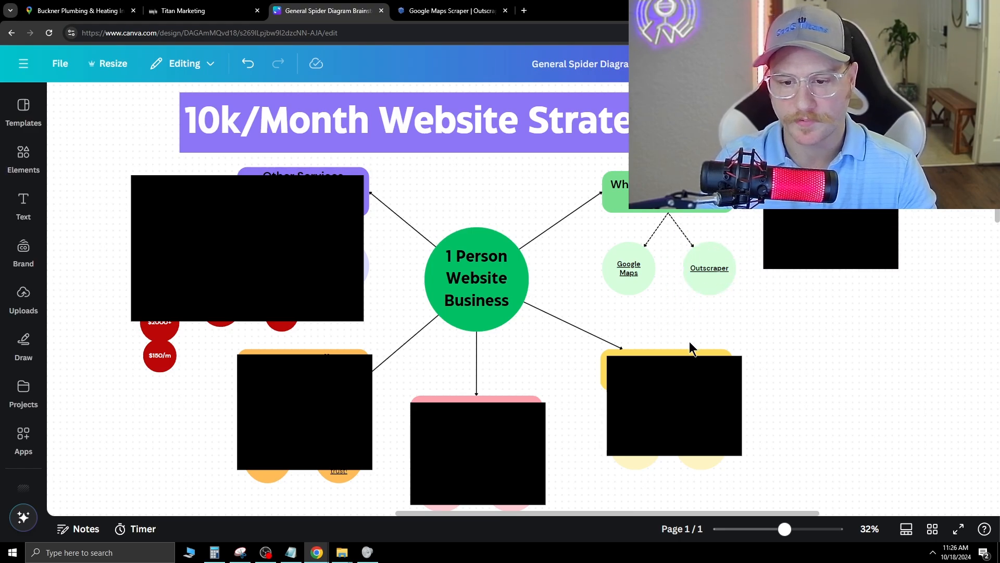
pyautogui.click(674, 405)
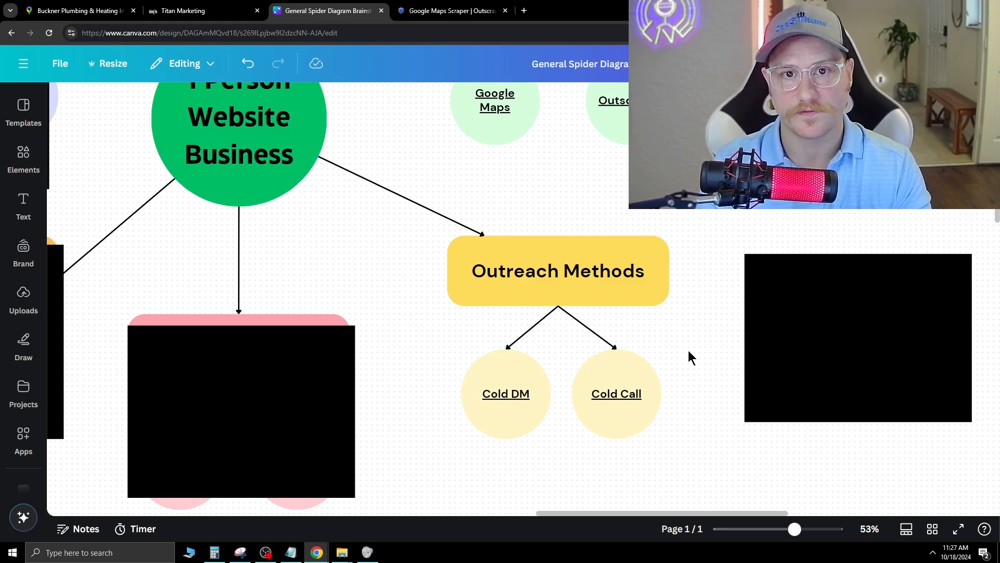
pyautogui.moveTo(448, 446)
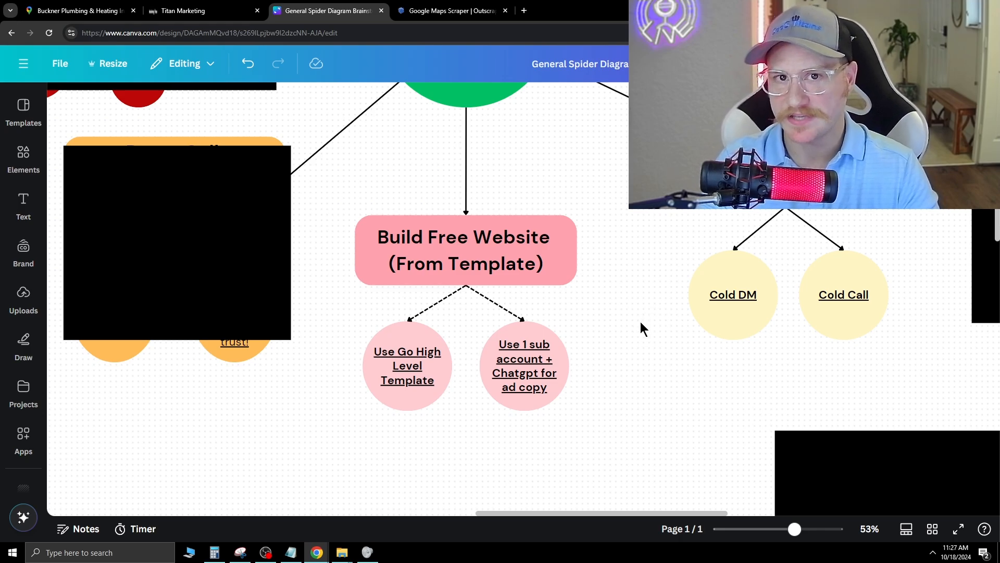
pyautogui.moveTo(587, 346)
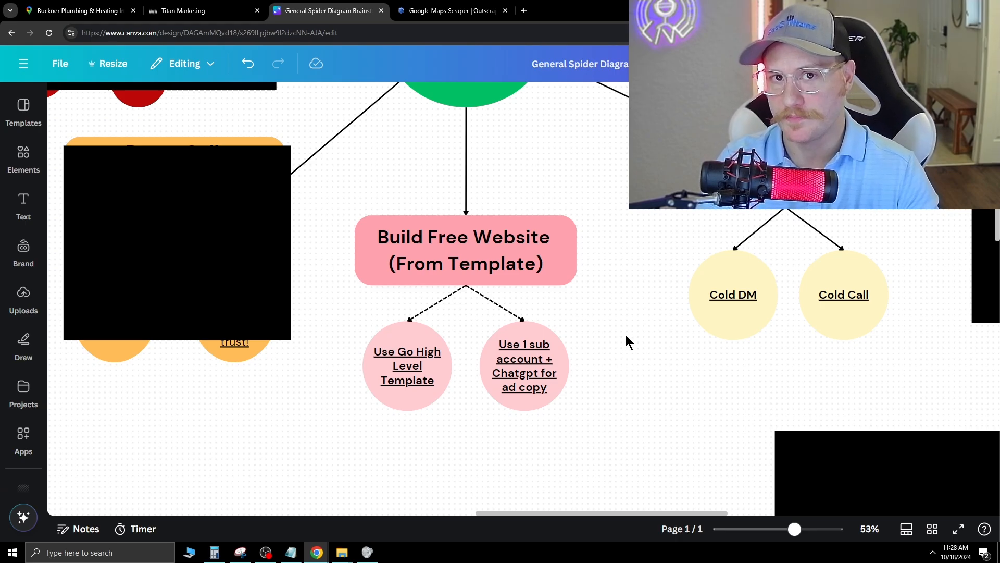
pyautogui.moveTo(591, 344)
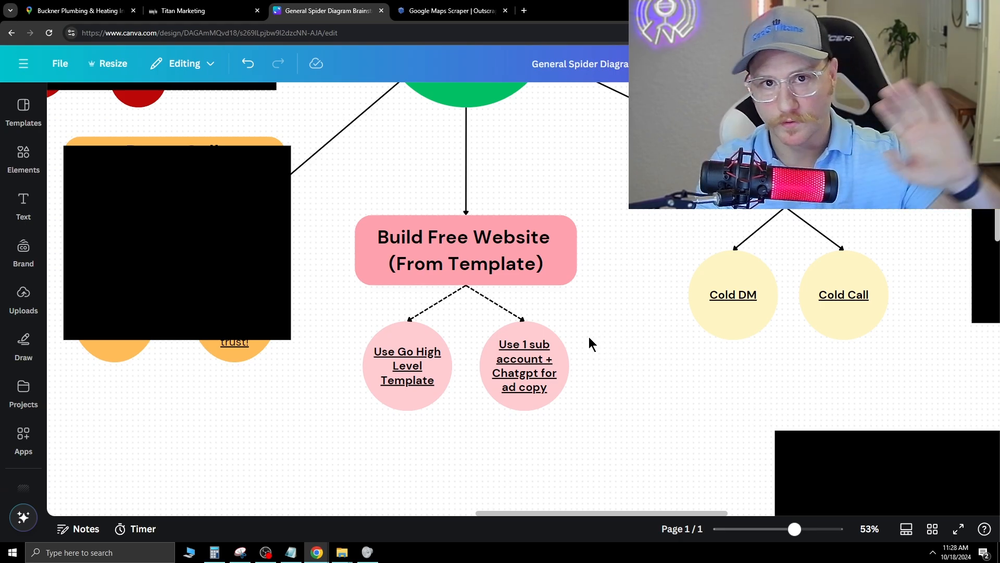
pyautogui.click(407, 365)
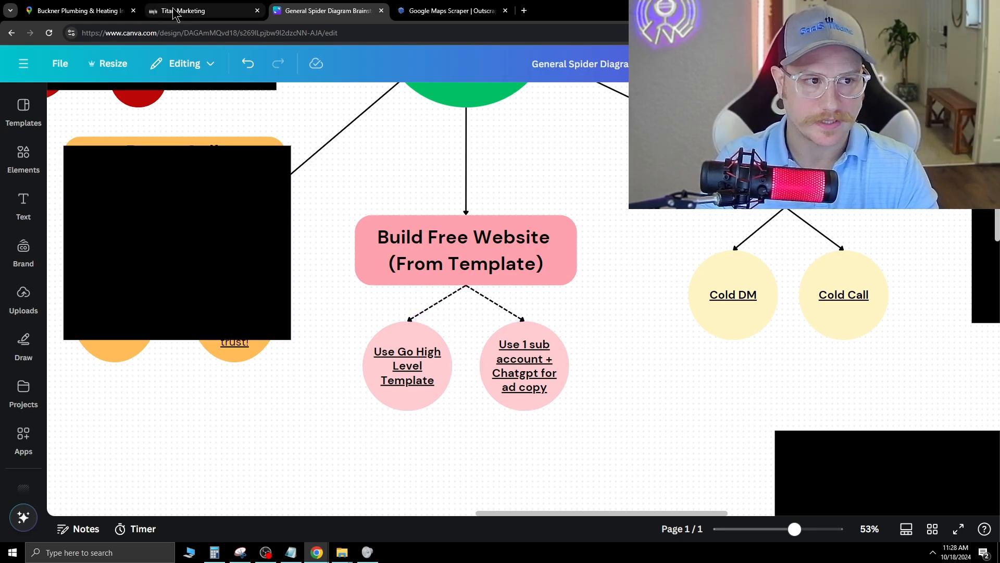
# Step: Preview and scroll the Plumber funnel's Landing Page template, then go back to Canva
pyautogui.click(185, 11)
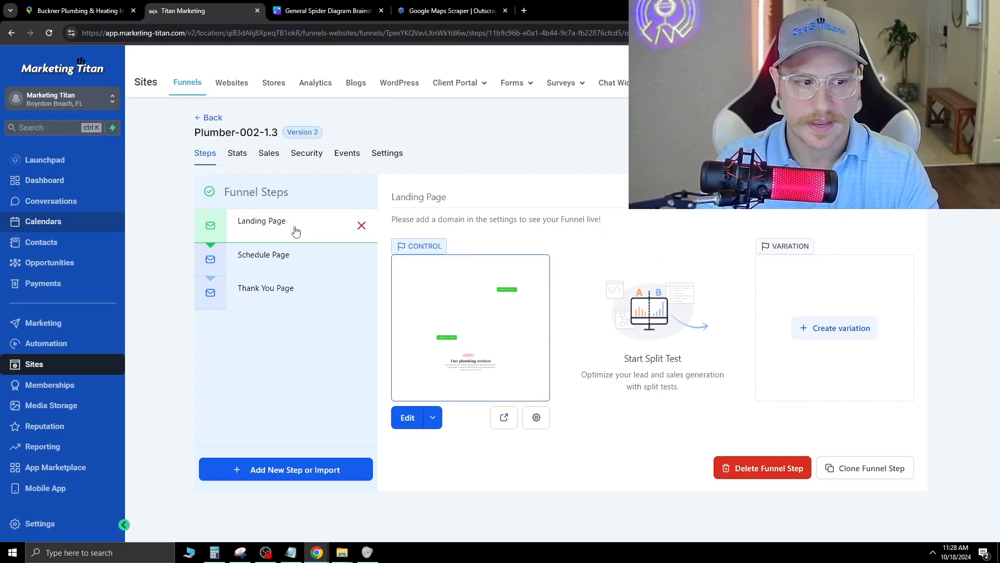
pyautogui.click(407, 418)
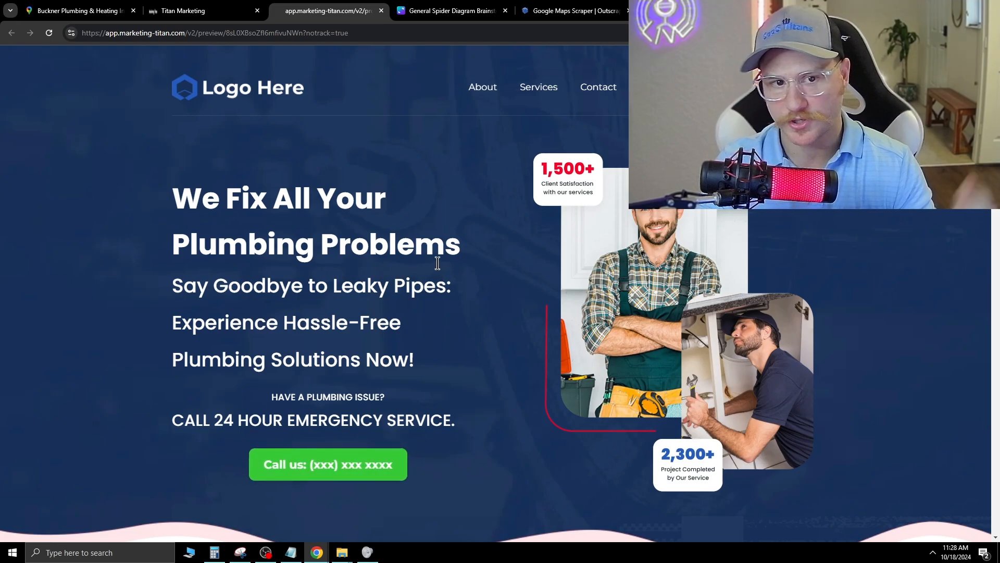
pyautogui.moveTo(472, 275)
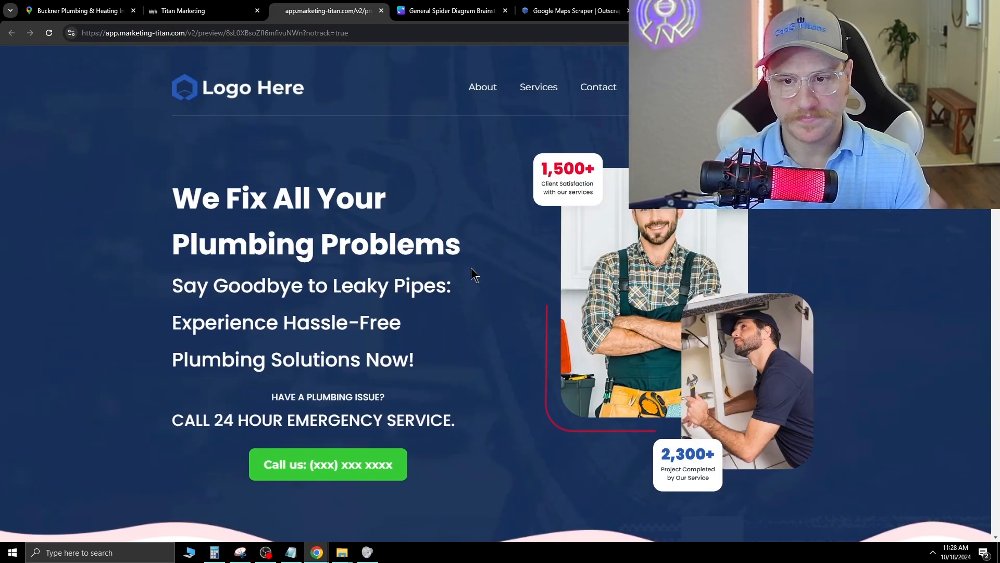
pyautogui.moveTo(469, 278)
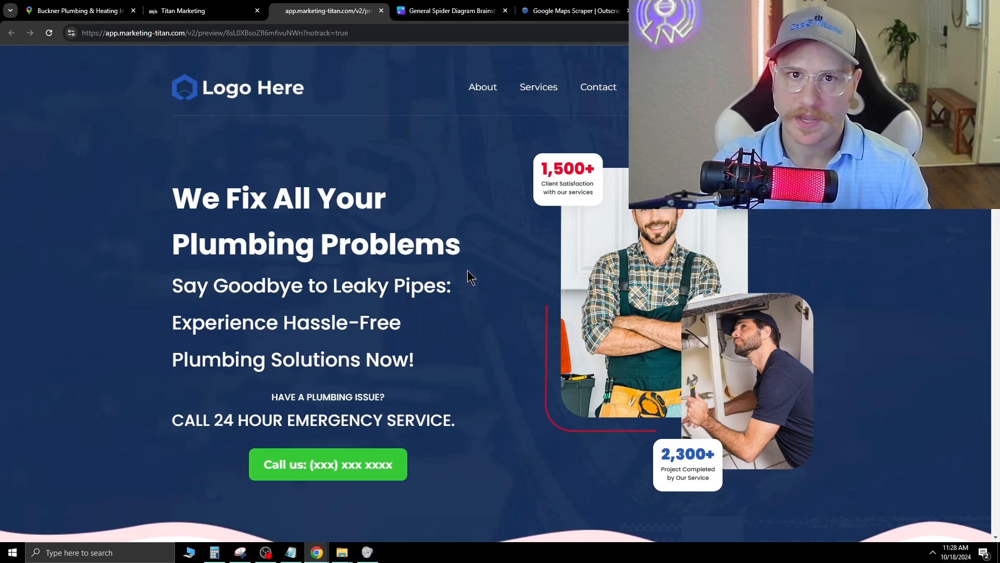
pyautogui.scroll(-3)
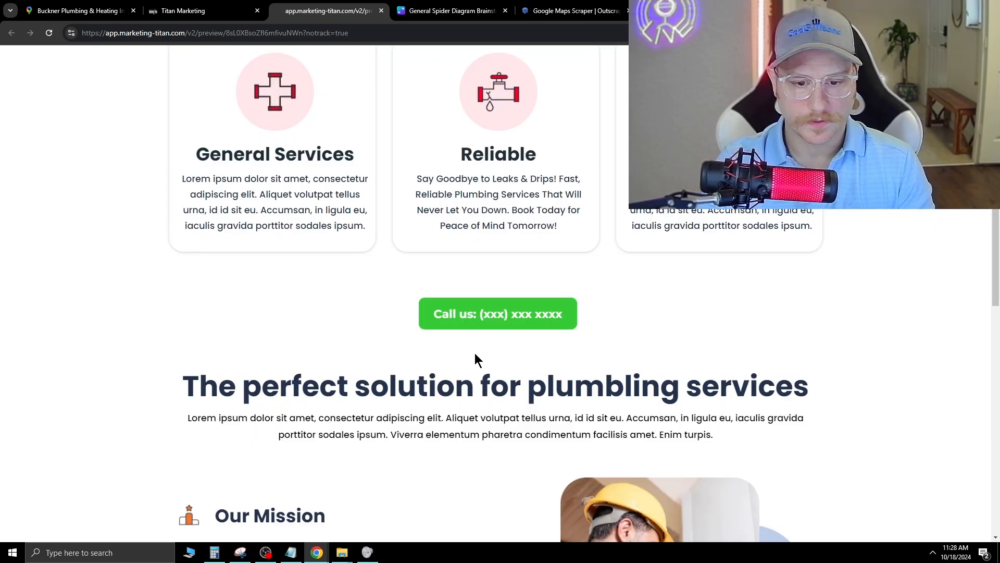
pyautogui.moveTo(532, 321)
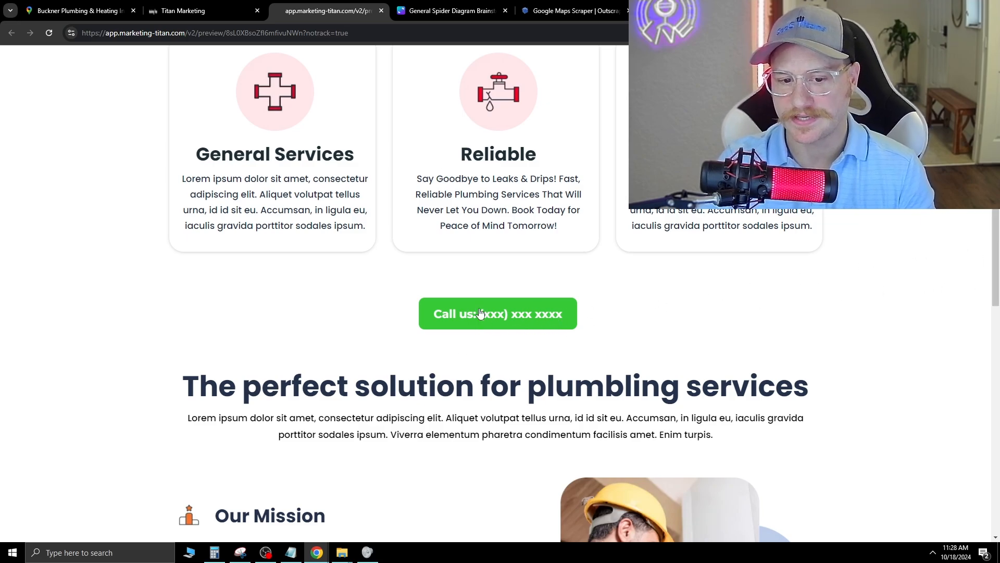
pyautogui.scroll(-3)
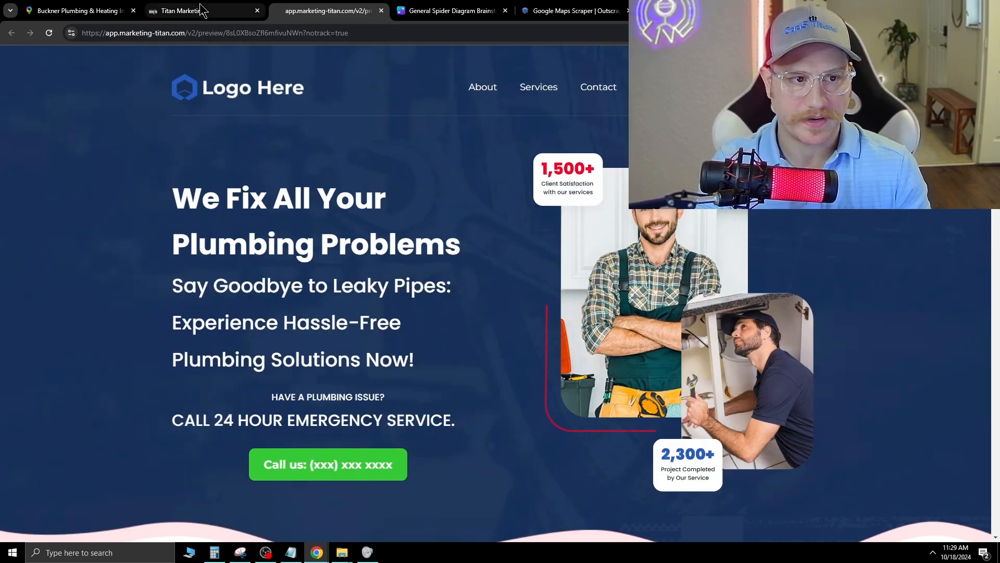
pyautogui.click(185, 10)
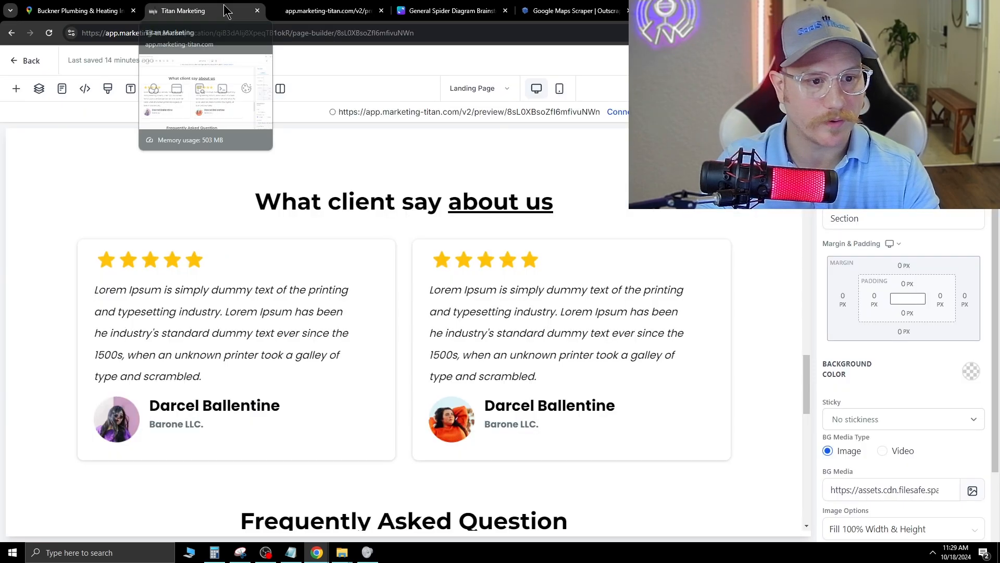
pyautogui.click(446, 11)
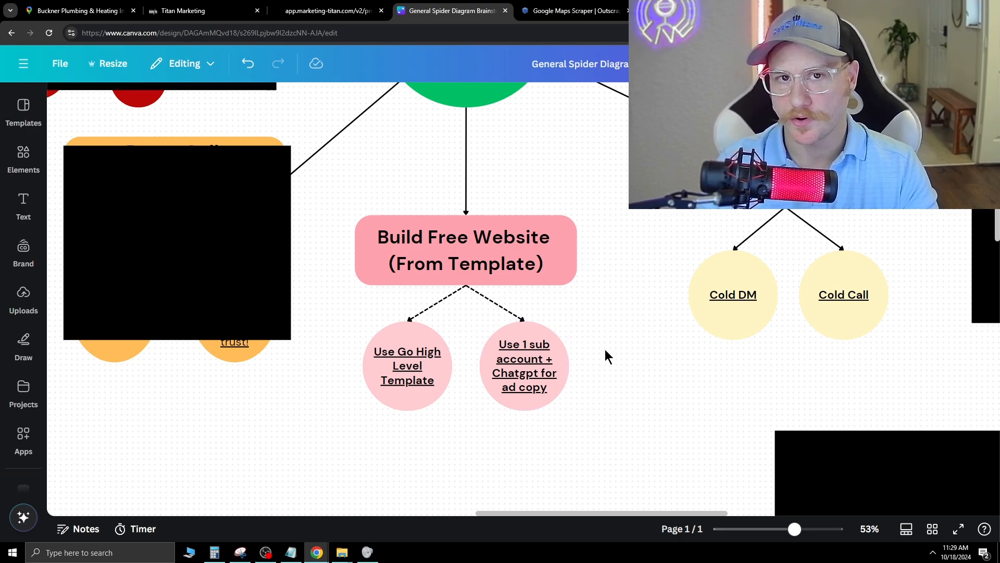
pyautogui.moveTo(585, 343)
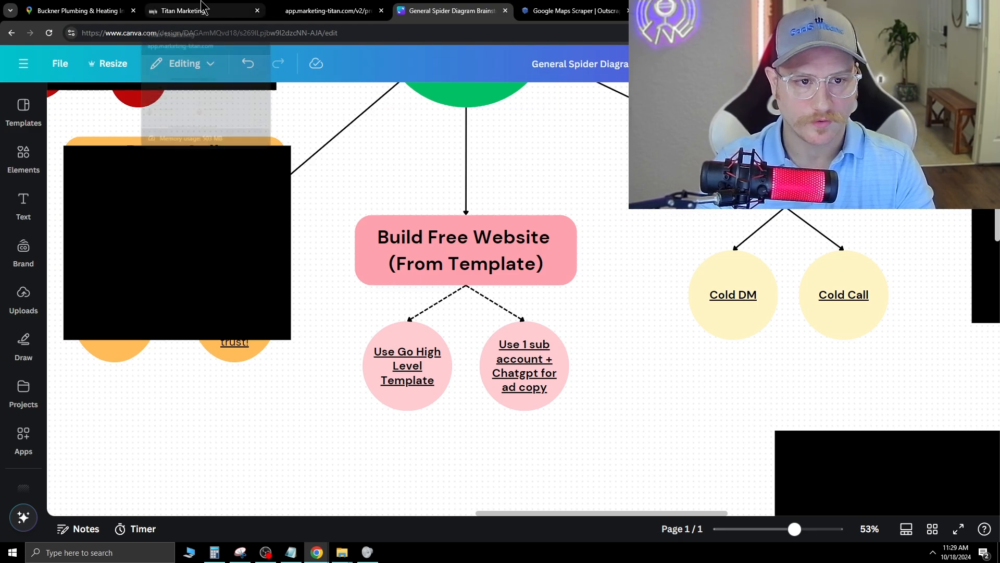
# Step: Generate AI mission text for an AZ plumber and apply variation 2 to Our Mission
pyautogui.click(184, 11)
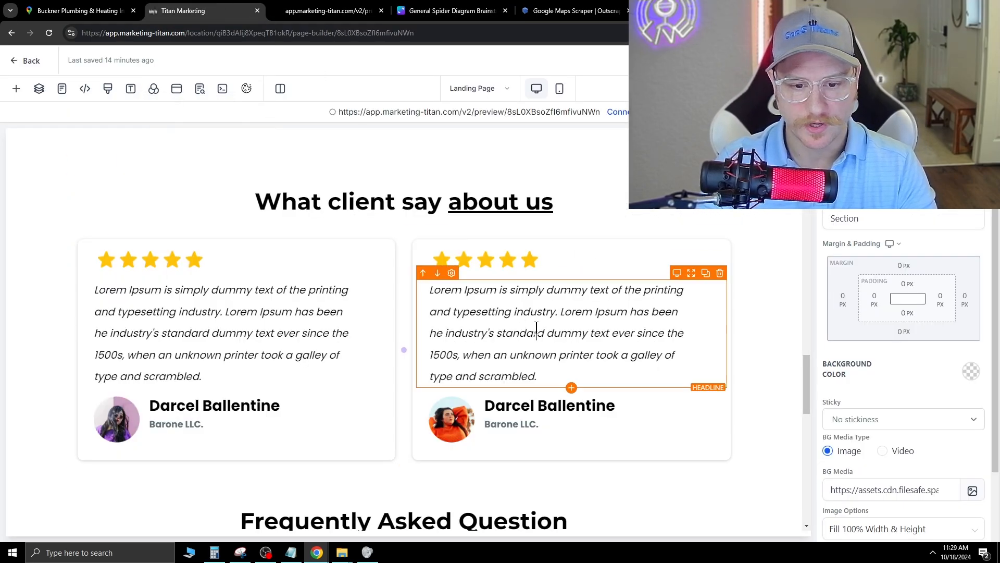
pyautogui.tripleClick(555, 332)
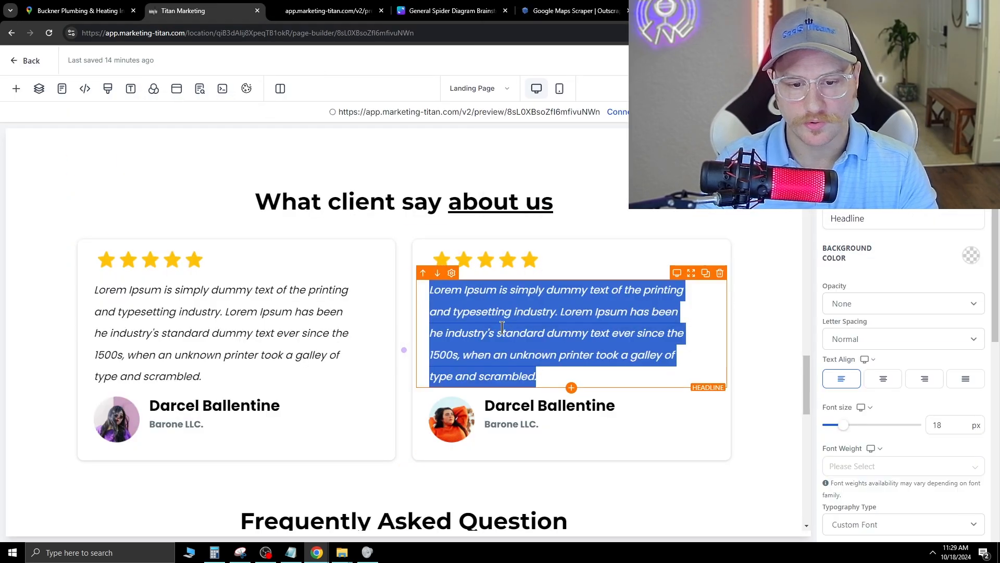
pyautogui.click(346, 401)
pyautogui.write('review for plumbing service')
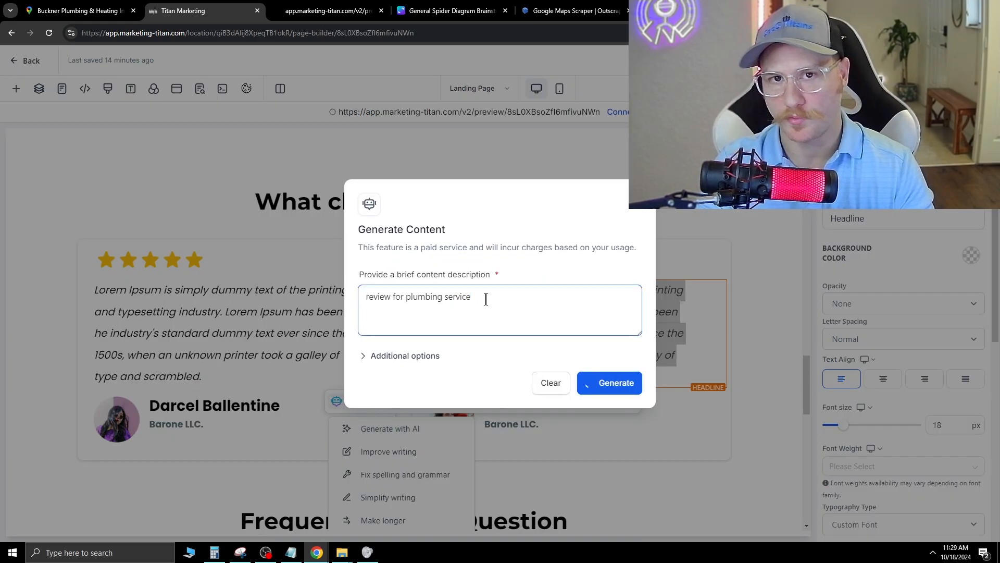
pyautogui.click(608, 383)
pyautogui.write('our mission as a plumber in AZ')
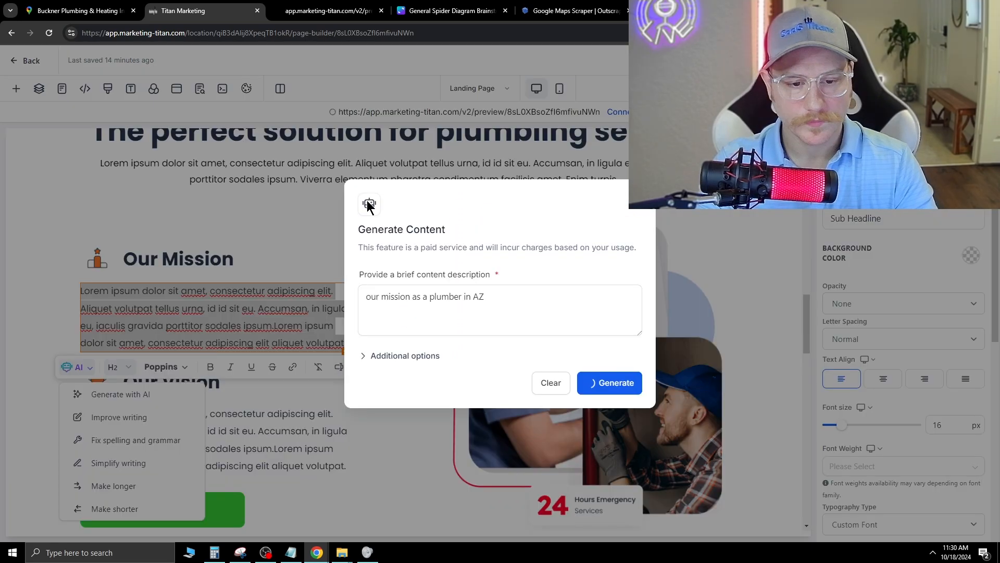
pyautogui.click(608, 383)
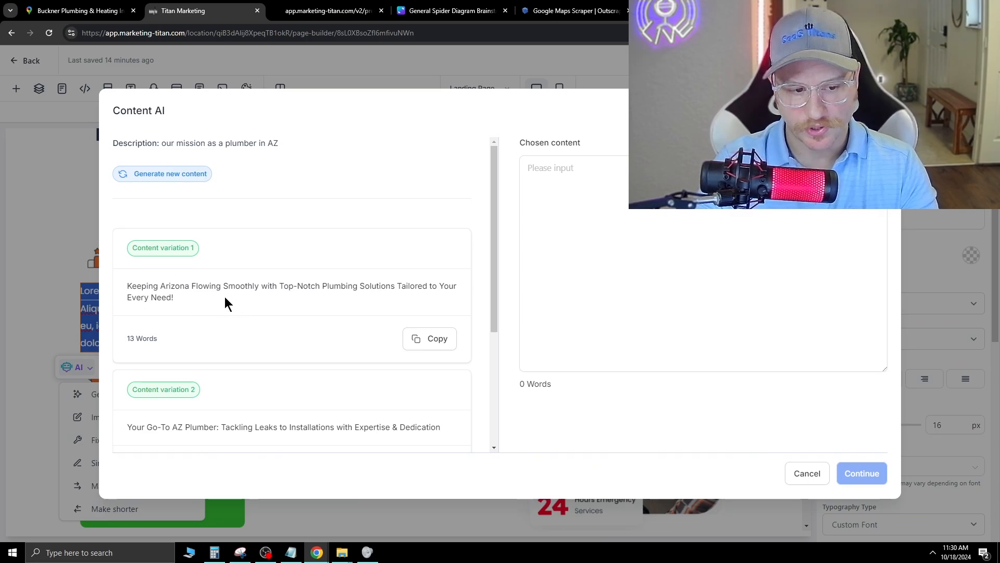
pyautogui.moveTo(409, 297)
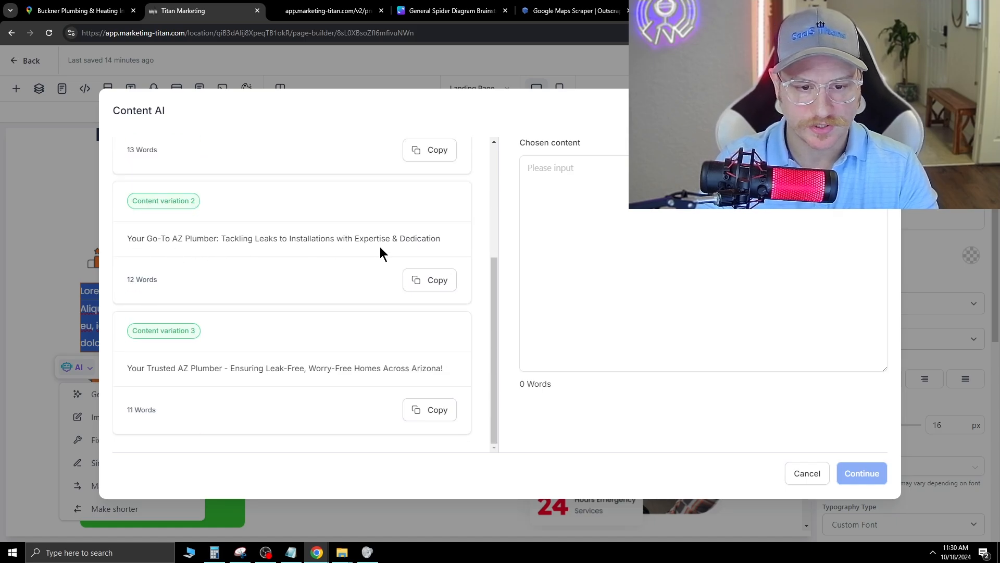
pyautogui.click(437, 279)
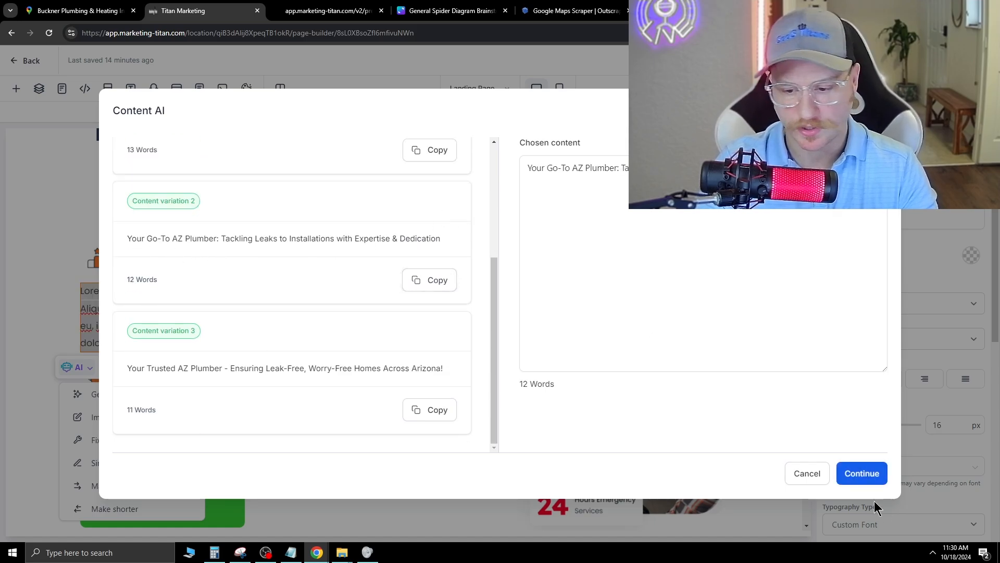
pyautogui.click(861, 473)
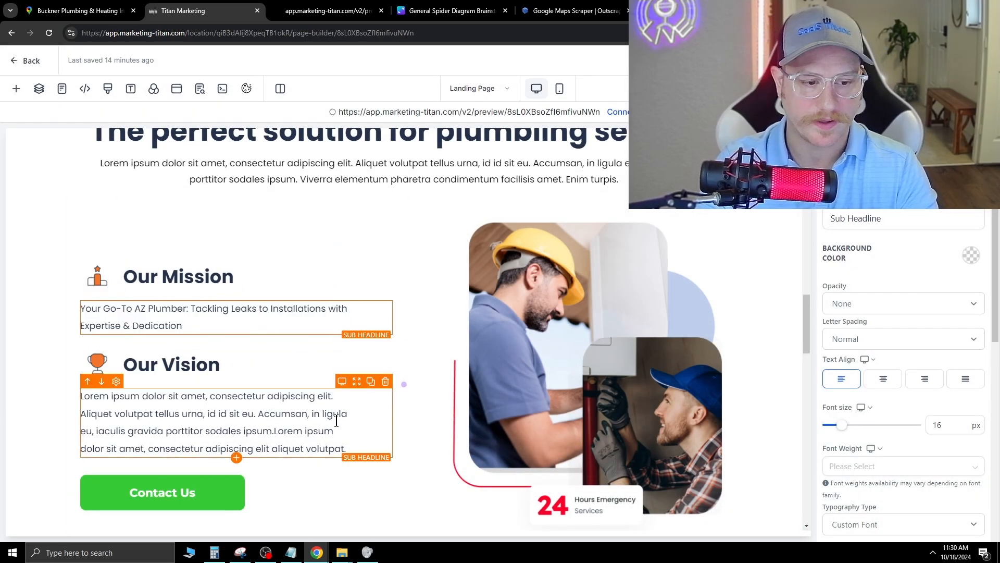
pyautogui.scroll(-3)
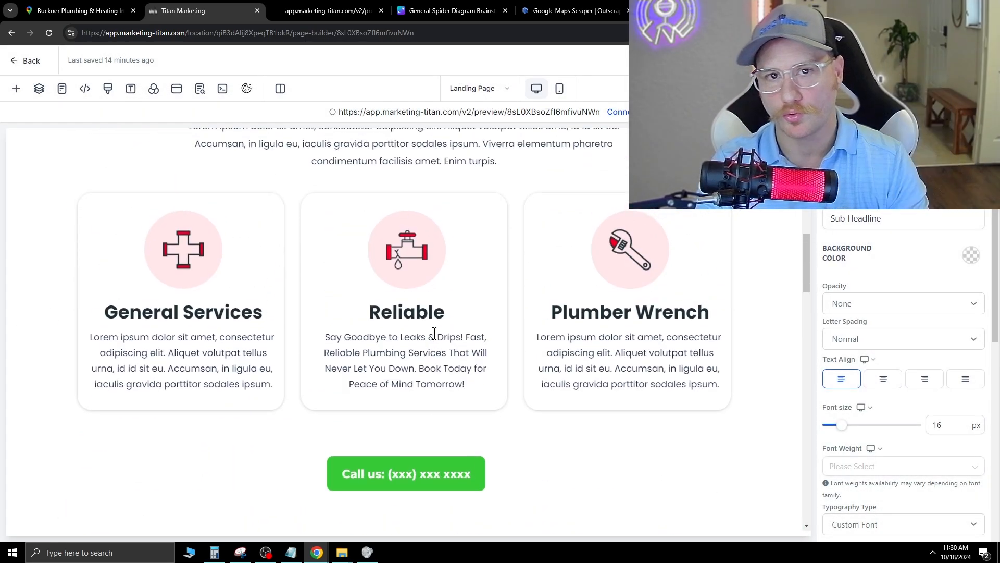
pyautogui.scroll(3)
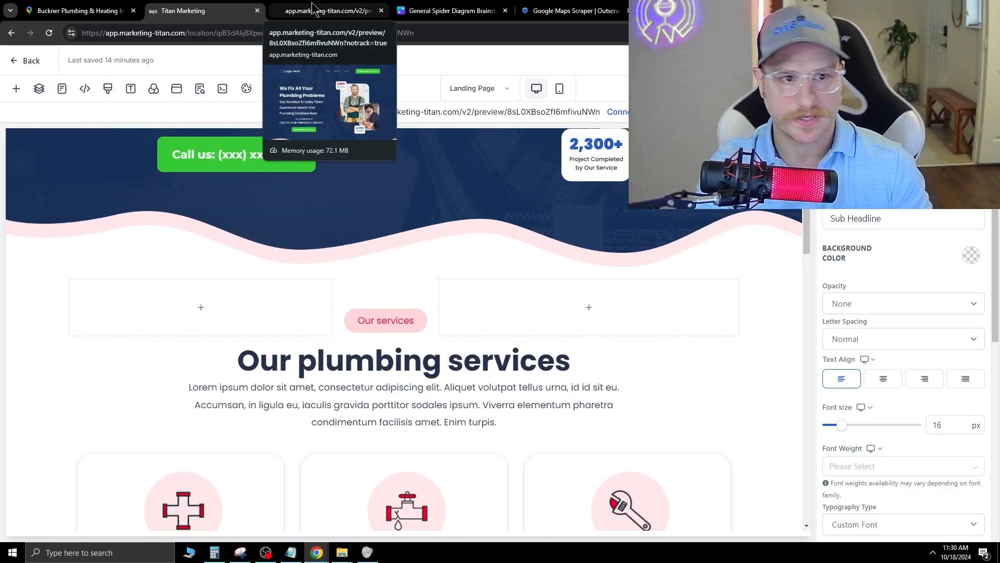
# Step: Show the Demo Call (Making The Sale) and Build Free Website branches in Canva
pyautogui.click(448, 11)
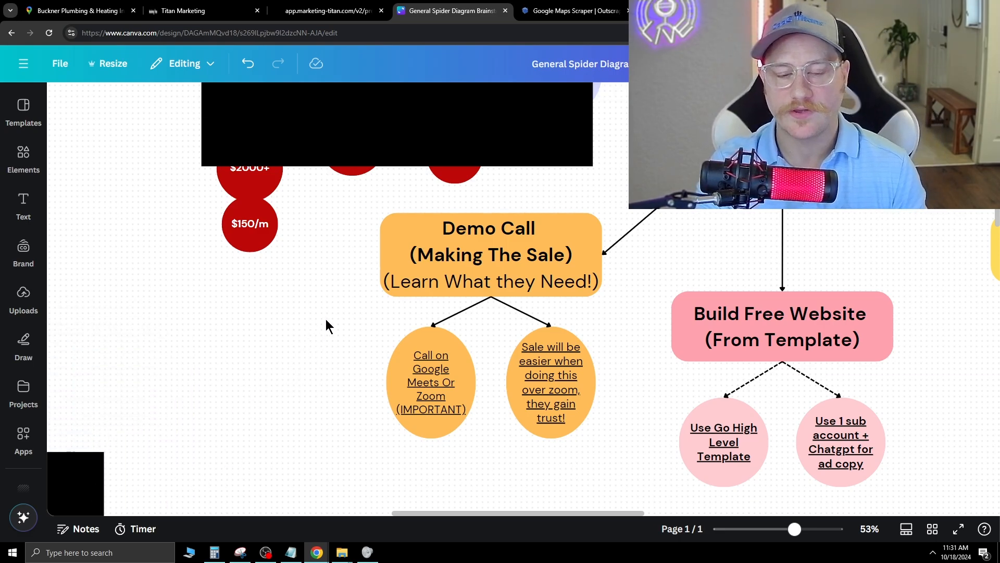
pyautogui.moveTo(331, 304)
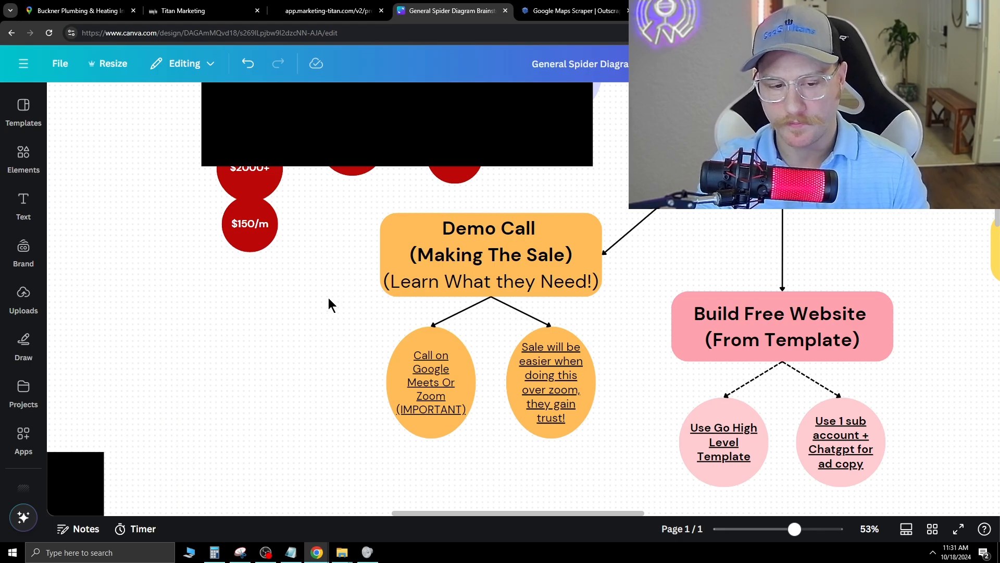
pyautogui.moveTo(313, 302)
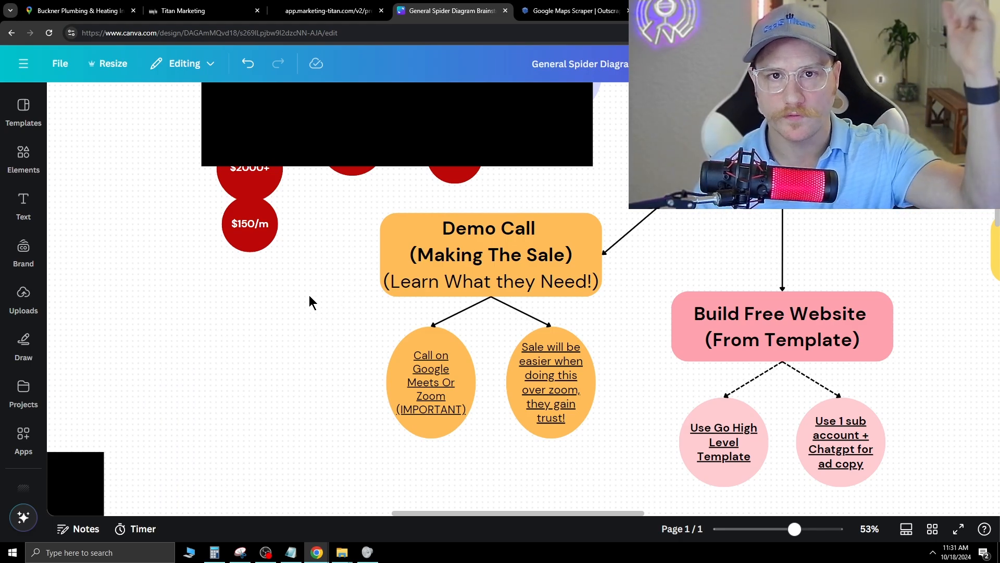
pyautogui.click(489, 255)
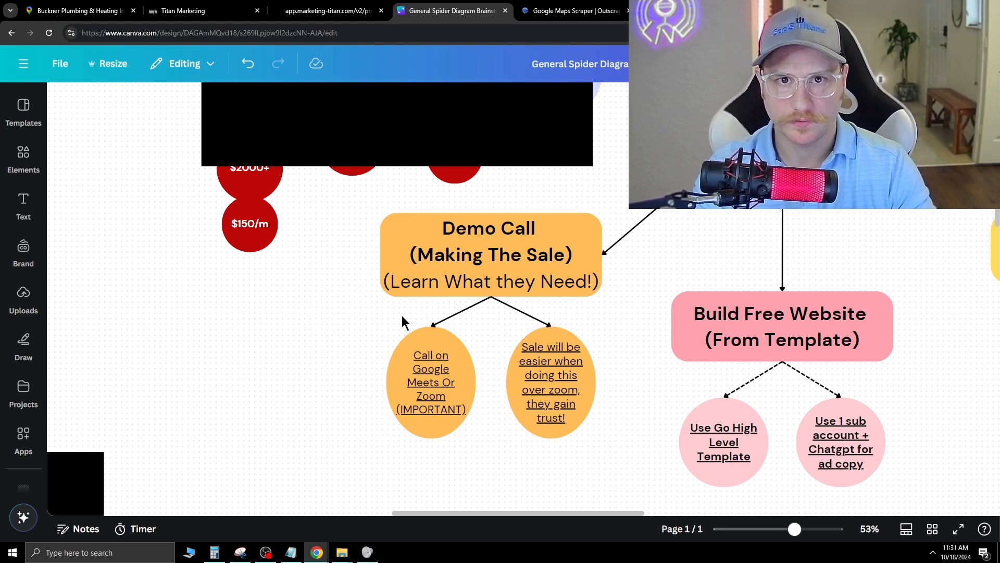
pyautogui.moveTo(296, 380)
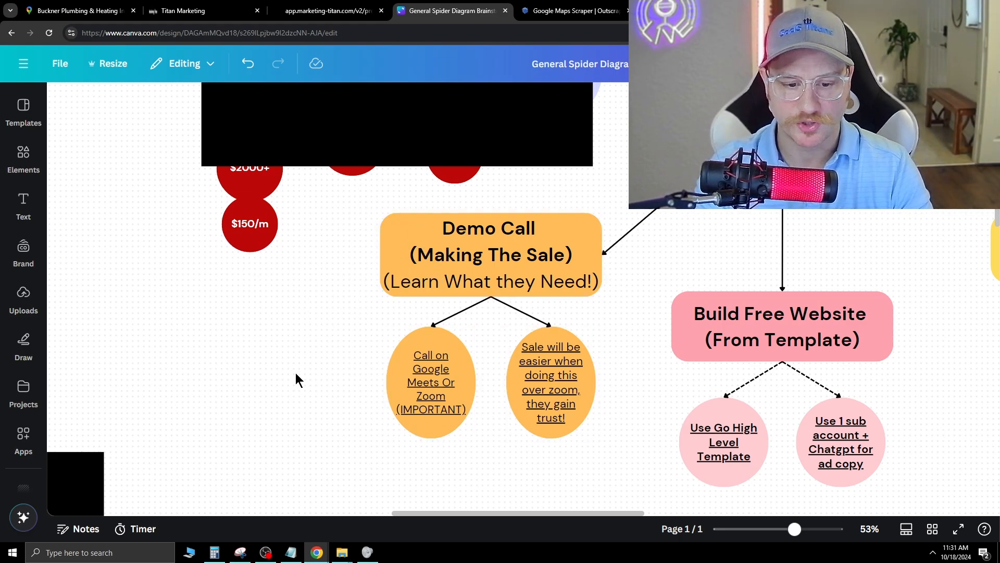
pyautogui.moveTo(319, 356)
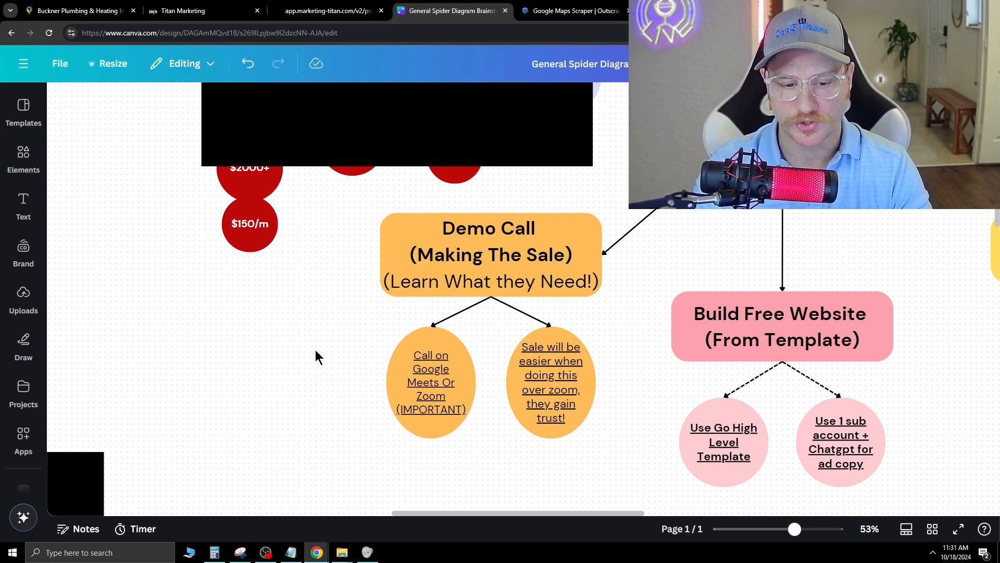
pyautogui.moveTo(367, 273)
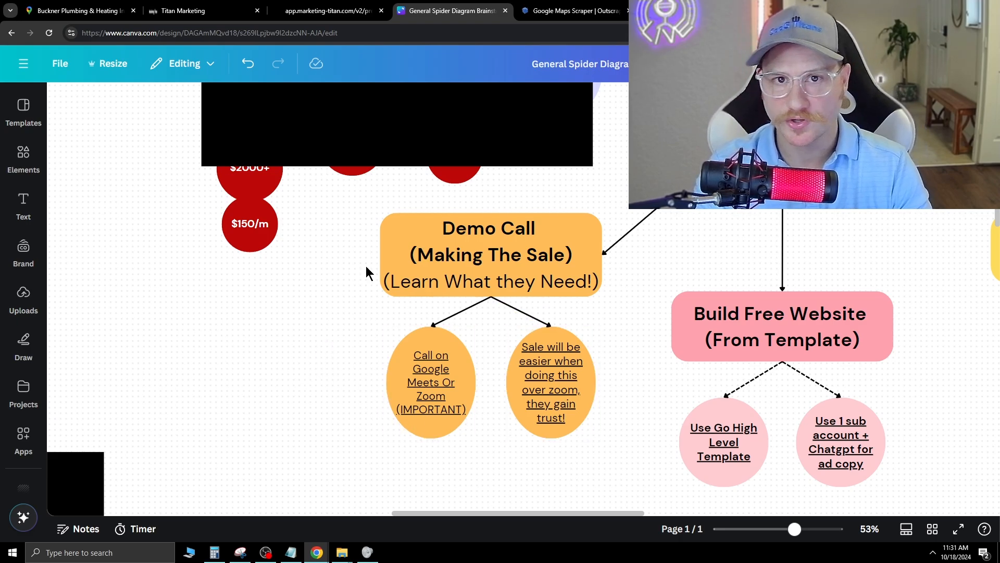
pyautogui.moveTo(355, 362)
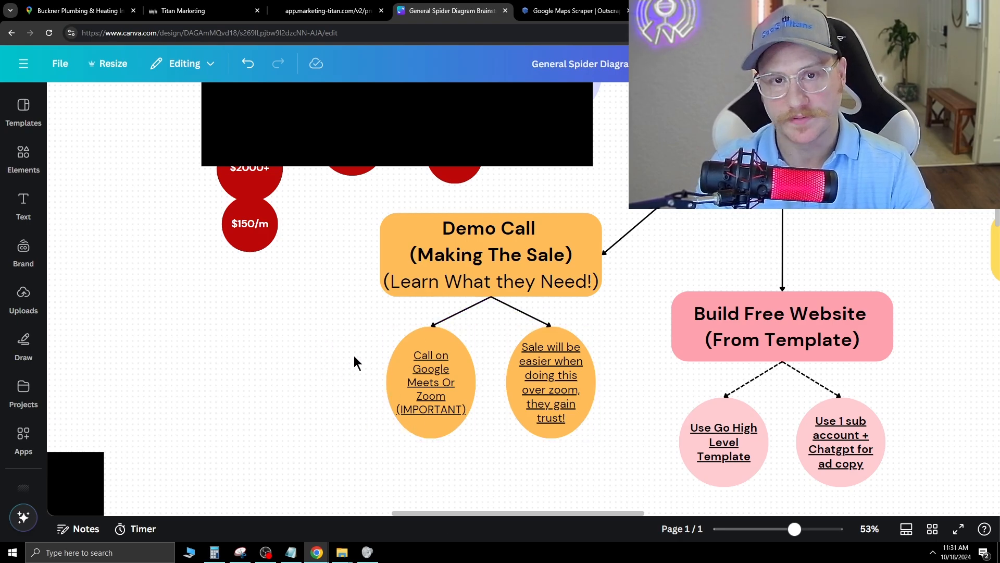
pyautogui.moveTo(615, 355)
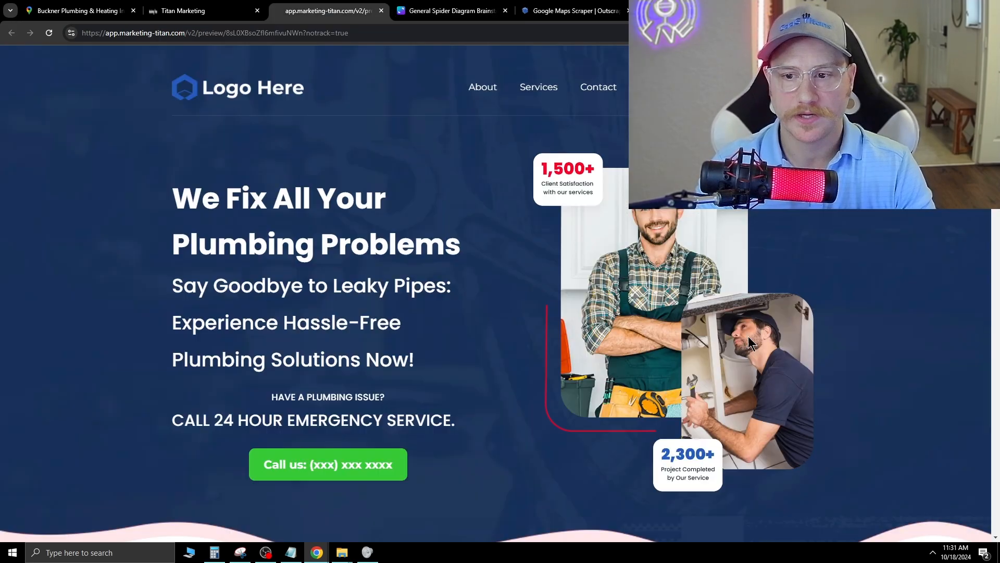
# Step: Scroll down the plumbing template preview, then switch back to Canva
pyautogui.scroll(-3)
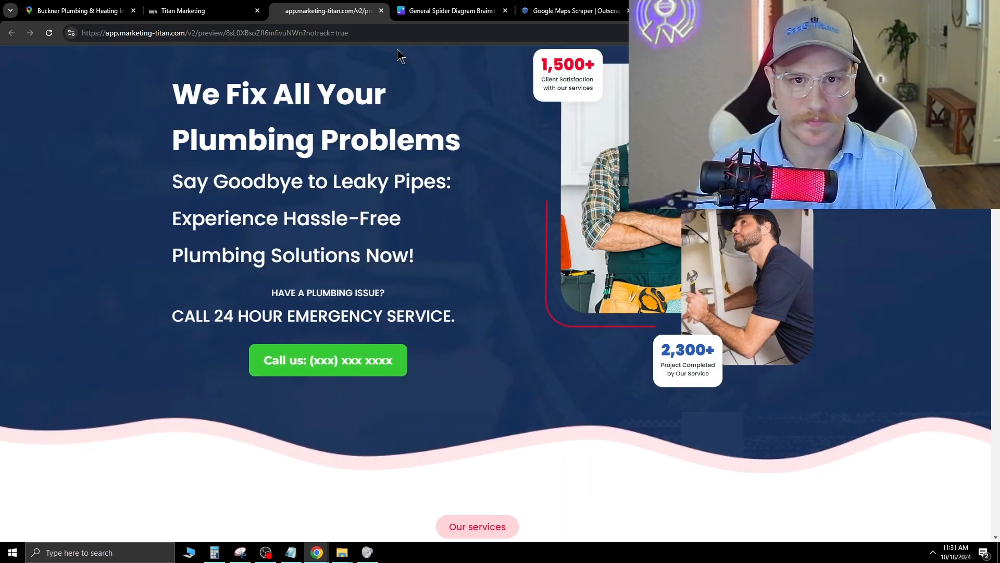
pyautogui.moveTo(924, 433)
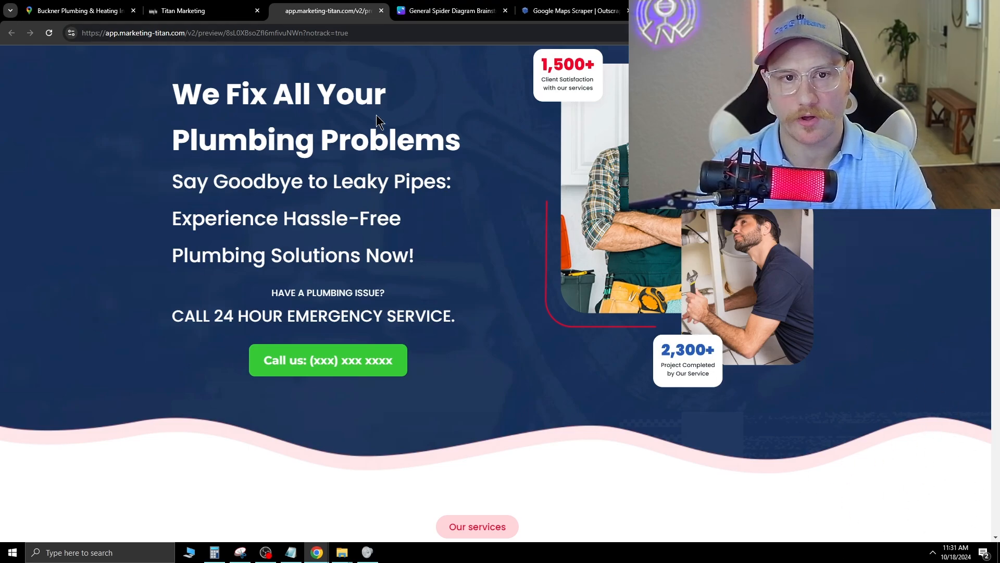
pyautogui.moveTo(864, 517)
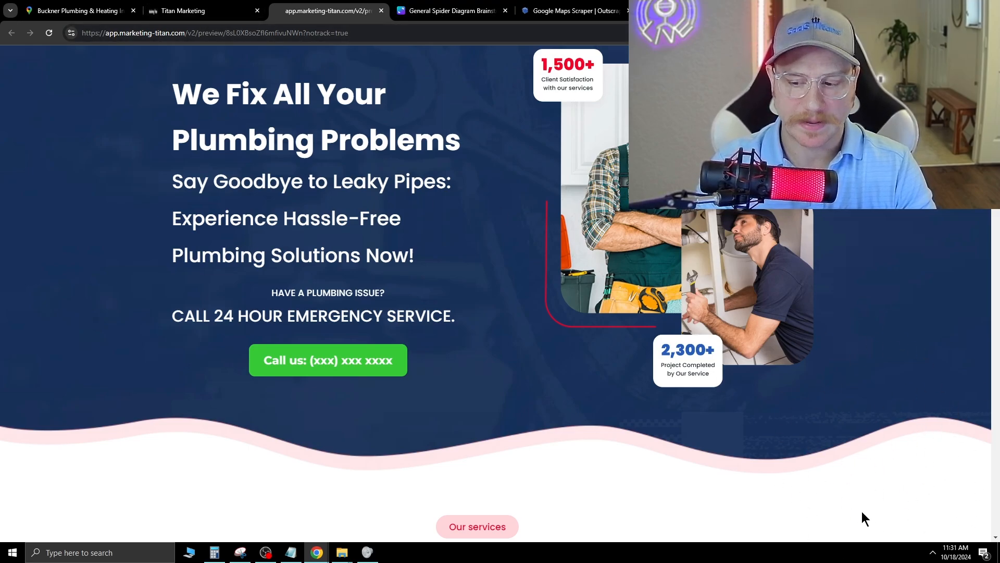
pyautogui.click(450, 11)
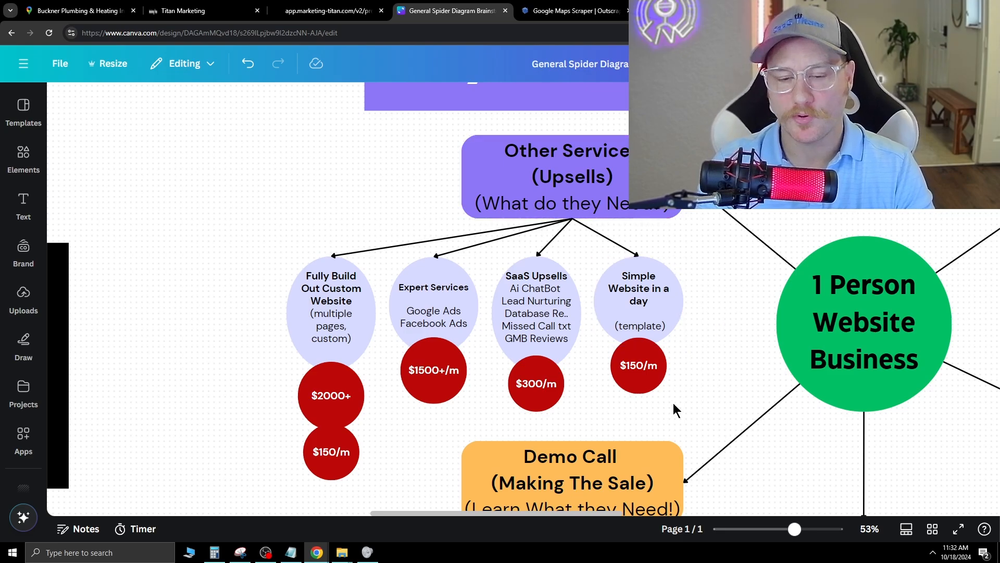
pyautogui.moveTo(711, 367)
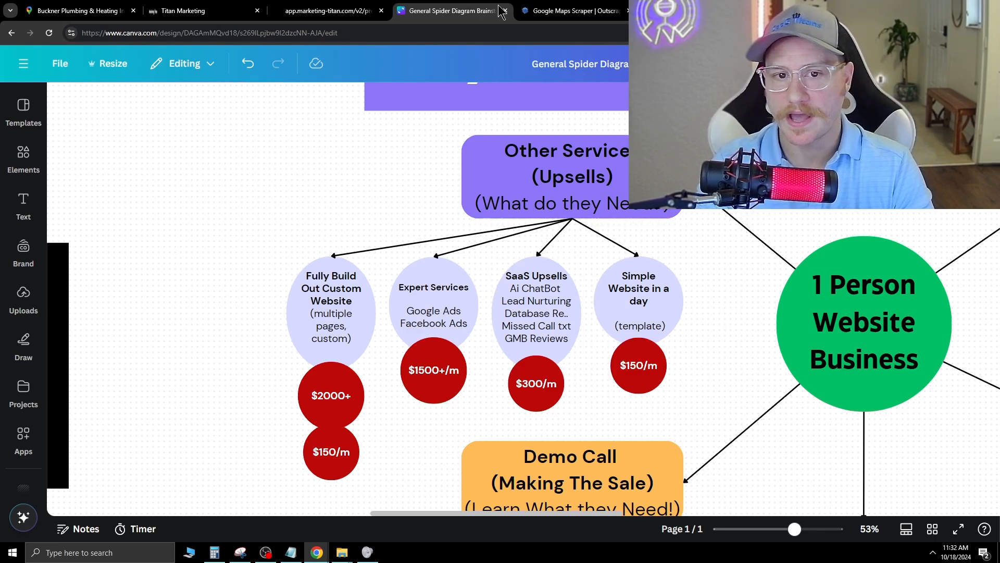
# Step: Highlight the Other Services upsells box and the SaaS Upsells bubble ($300/m)
pyautogui.click(637, 300)
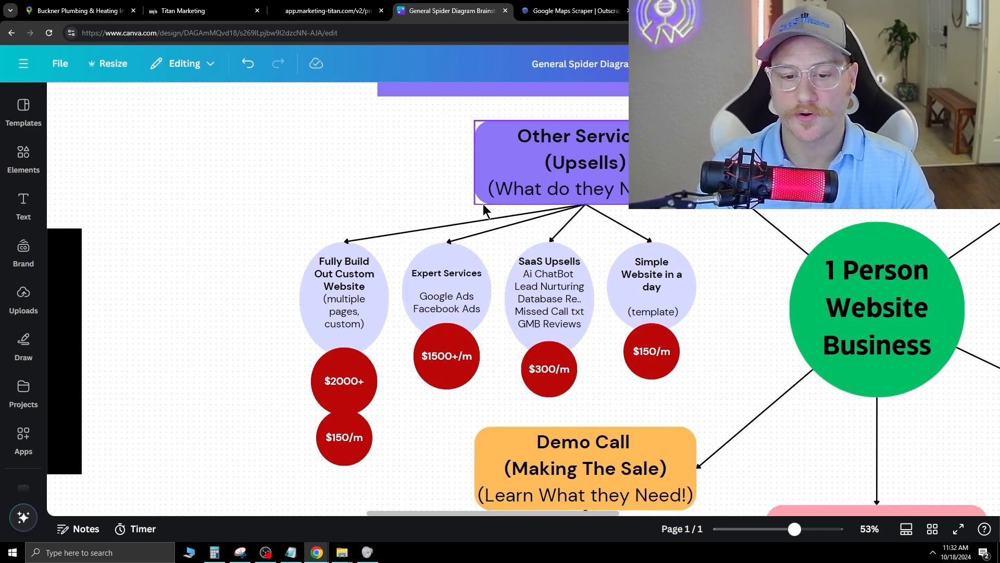
pyautogui.click(549, 292)
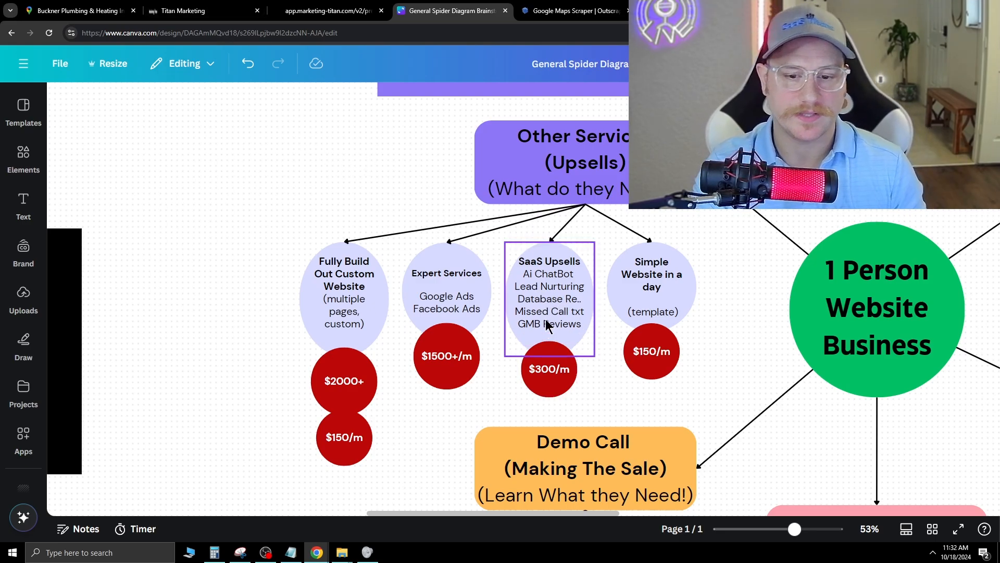
pyautogui.moveTo(526, 342)
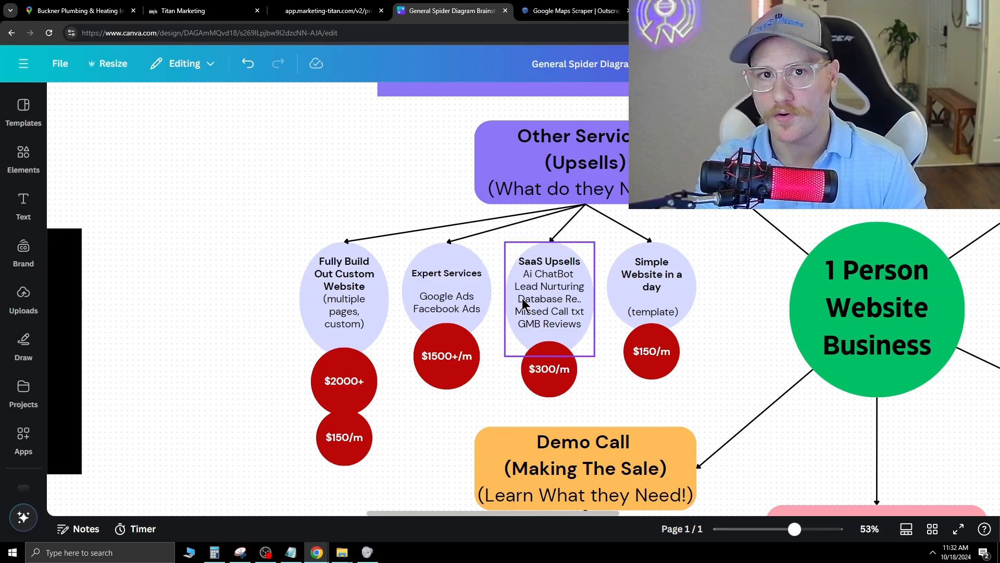
pyautogui.click(548, 369)
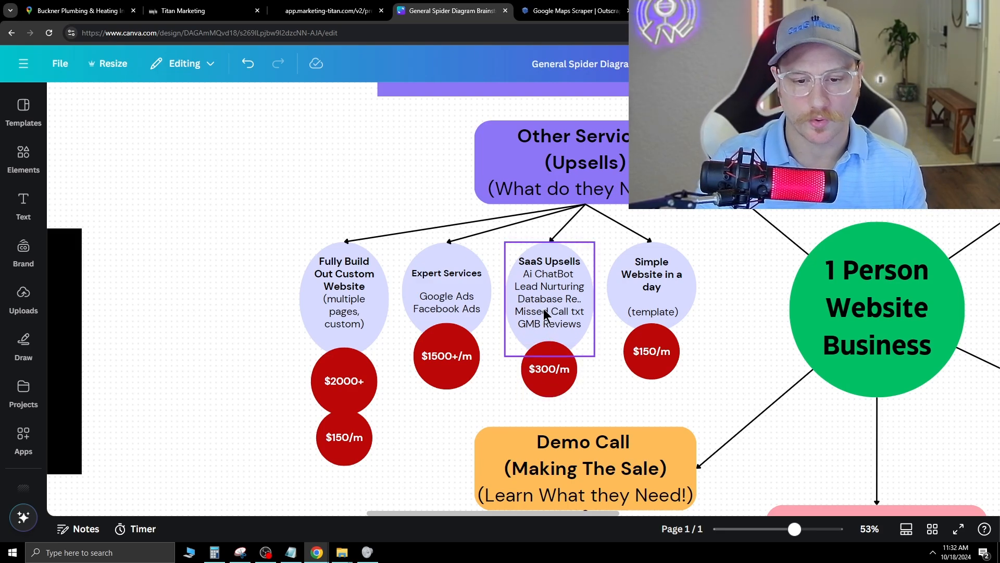
pyautogui.moveTo(527, 310)
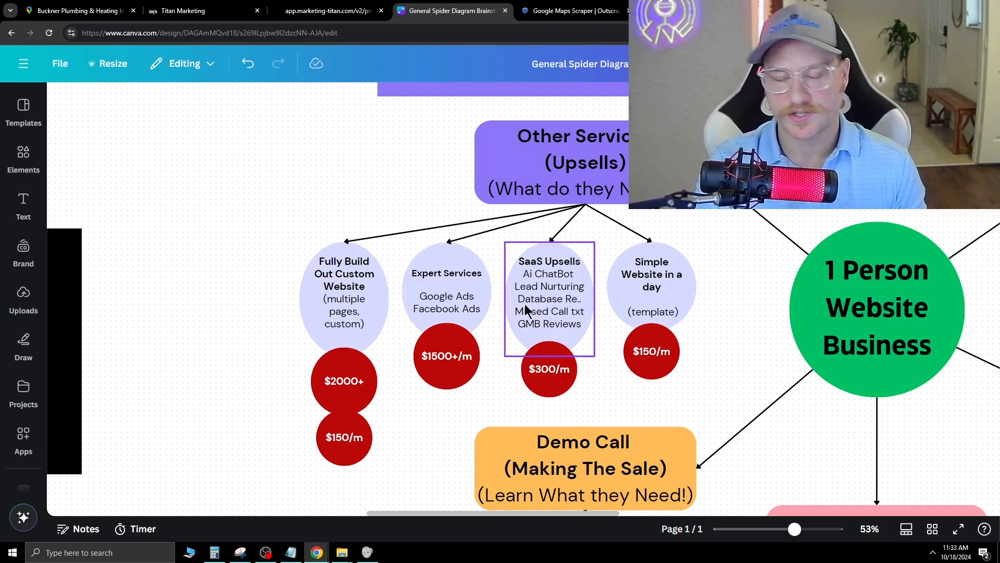
pyautogui.click(549, 369)
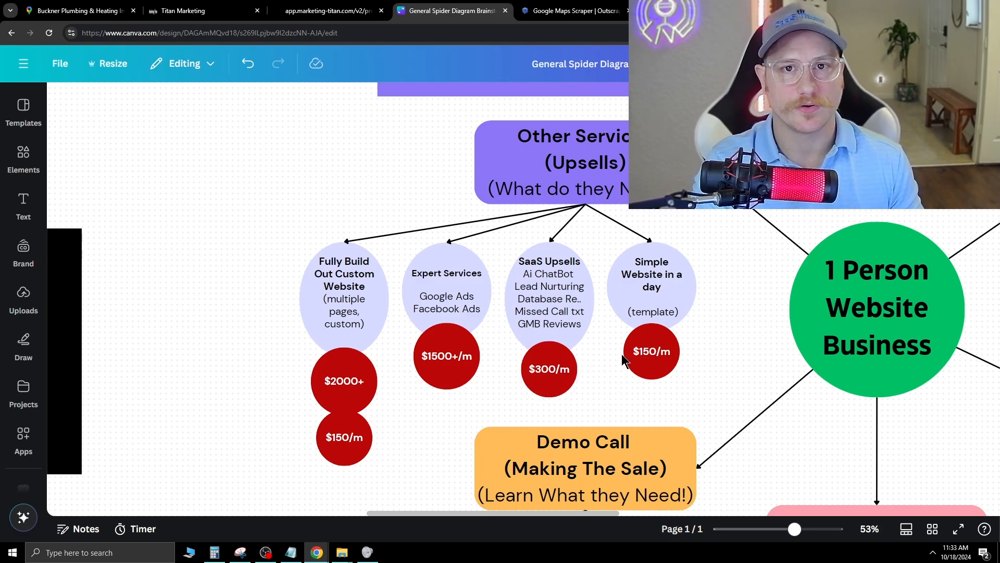
pyautogui.click(651, 351)
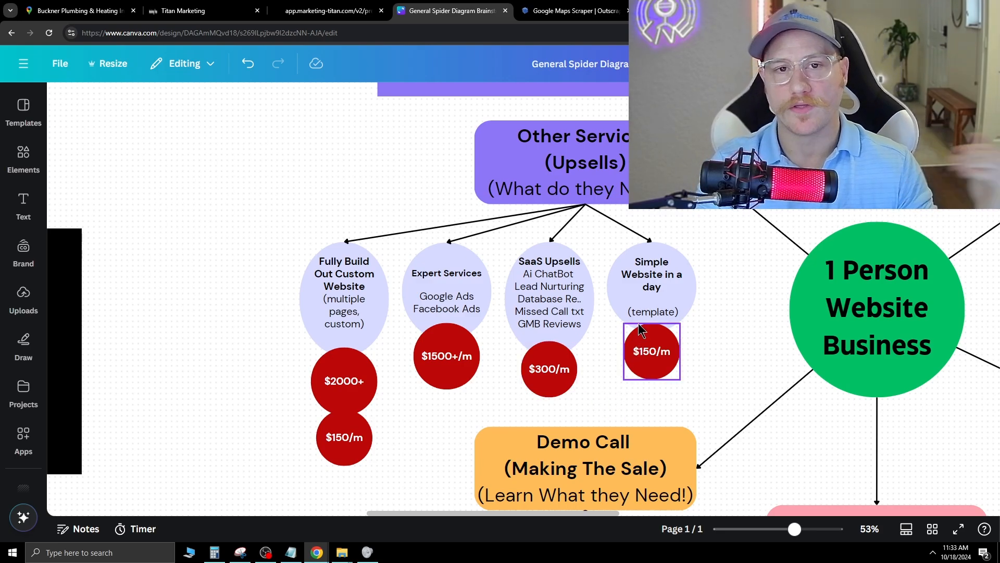
pyautogui.click(549, 369)
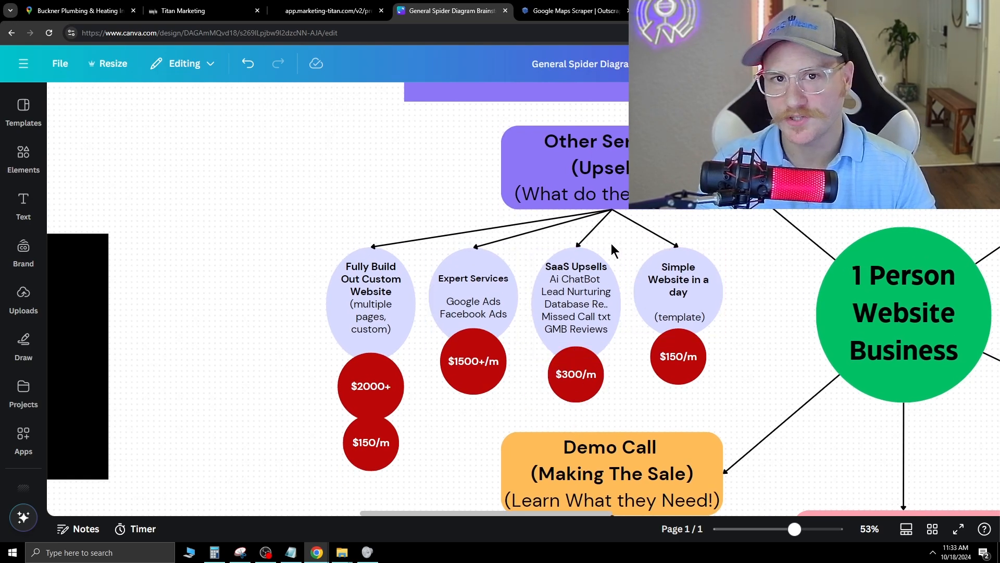
pyautogui.moveTo(645, 409)
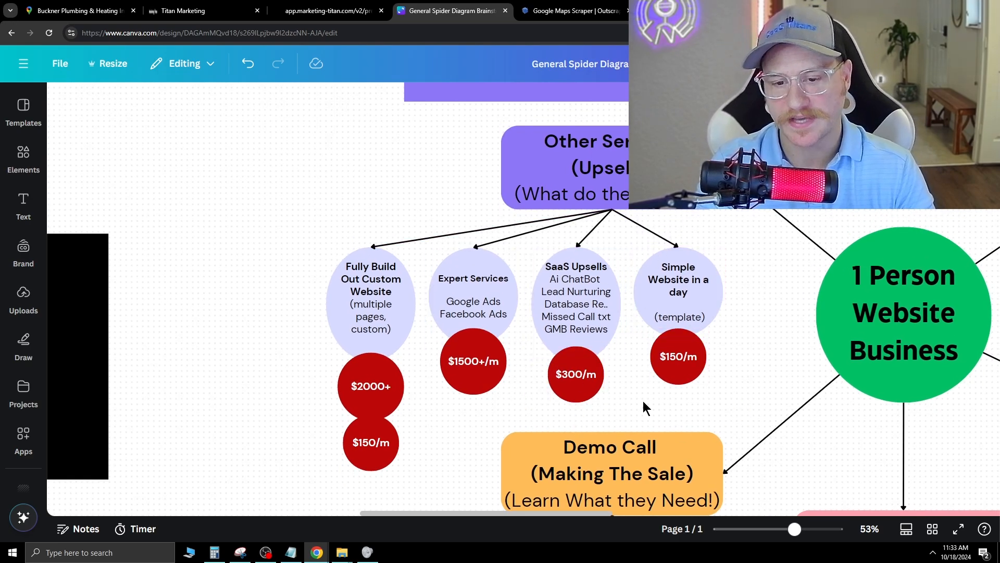
pyautogui.click(575, 300)
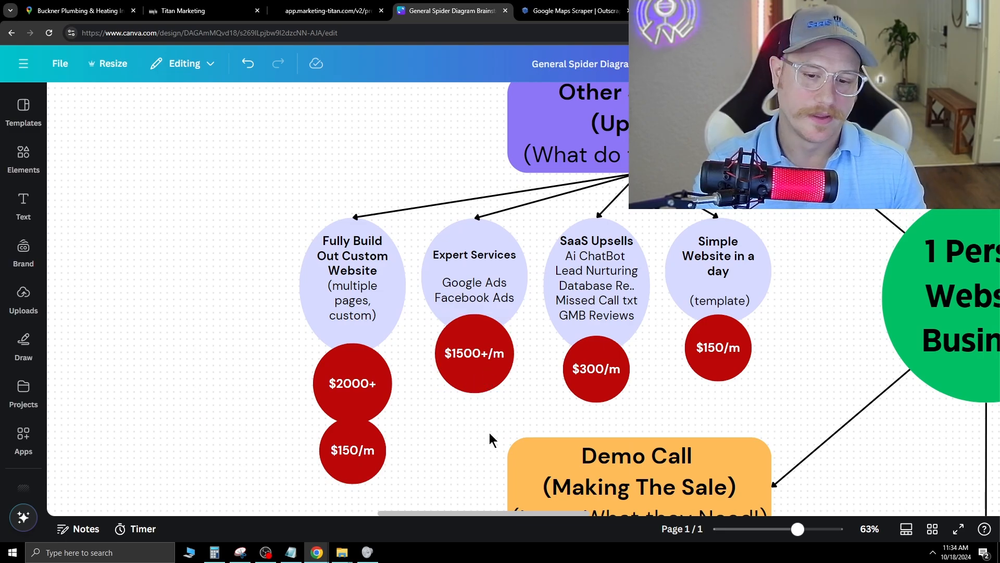
pyautogui.click(474, 353)
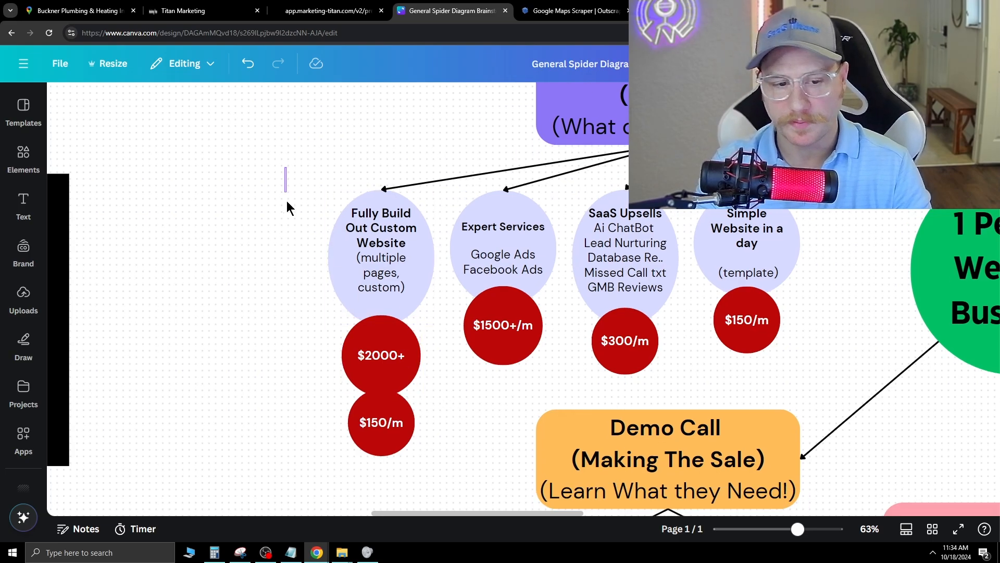
pyautogui.moveTo(322, 433)
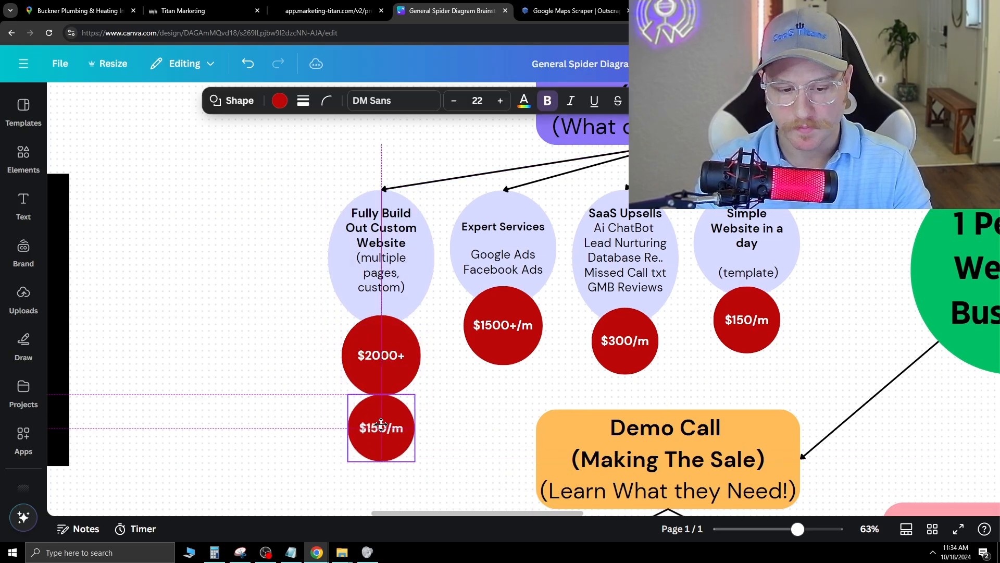
pyautogui.click(380, 356)
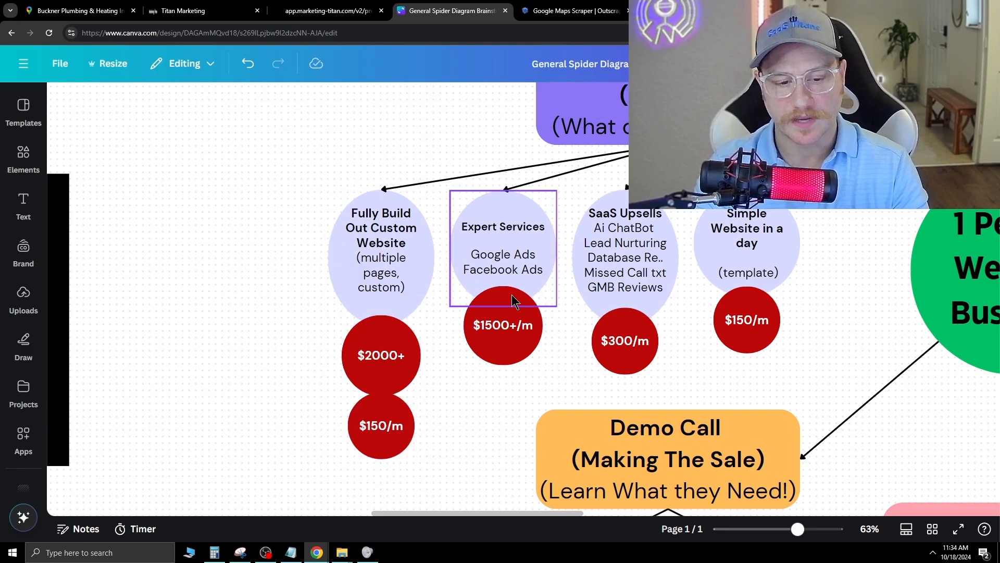
pyautogui.click(380, 356)
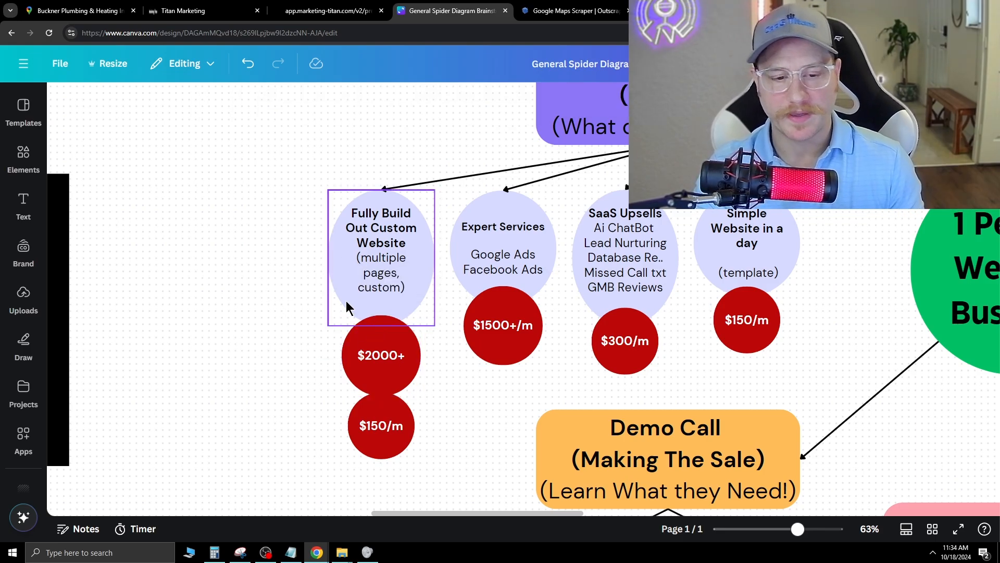
pyautogui.click(625, 255)
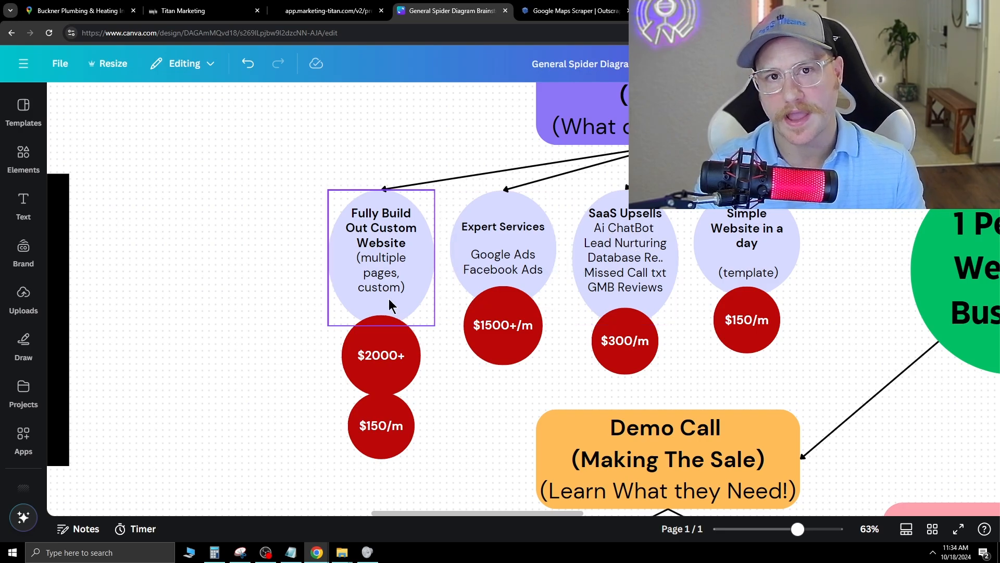
# Step: Zoom out to about 28% so every branch around the central hub shows
pyautogui.click(270, 344)
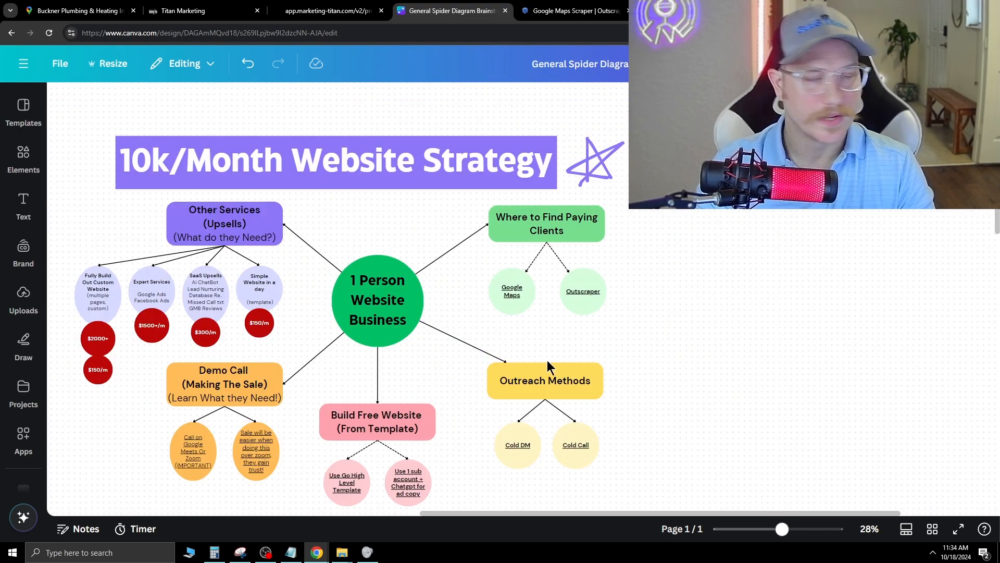
pyautogui.moveTo(714, 296)
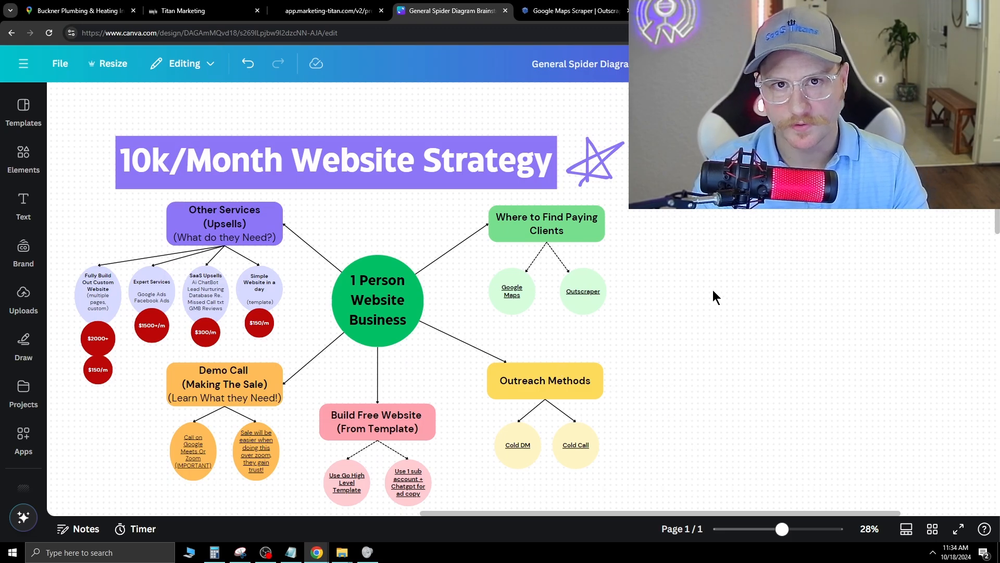